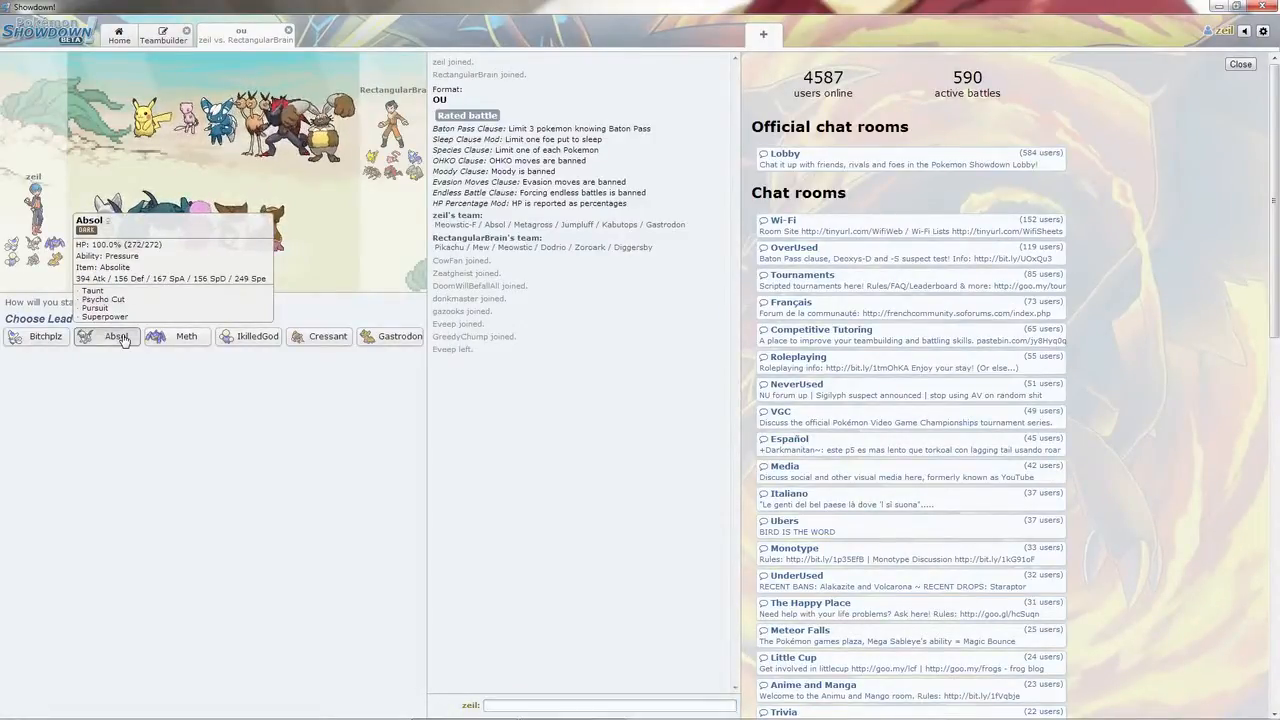
Lead with Absol, Mega Evolve it using Superpower on Bouncing Beeble, then switch to Meth
{"action": "left_click", "coordinate": [116, 336]}
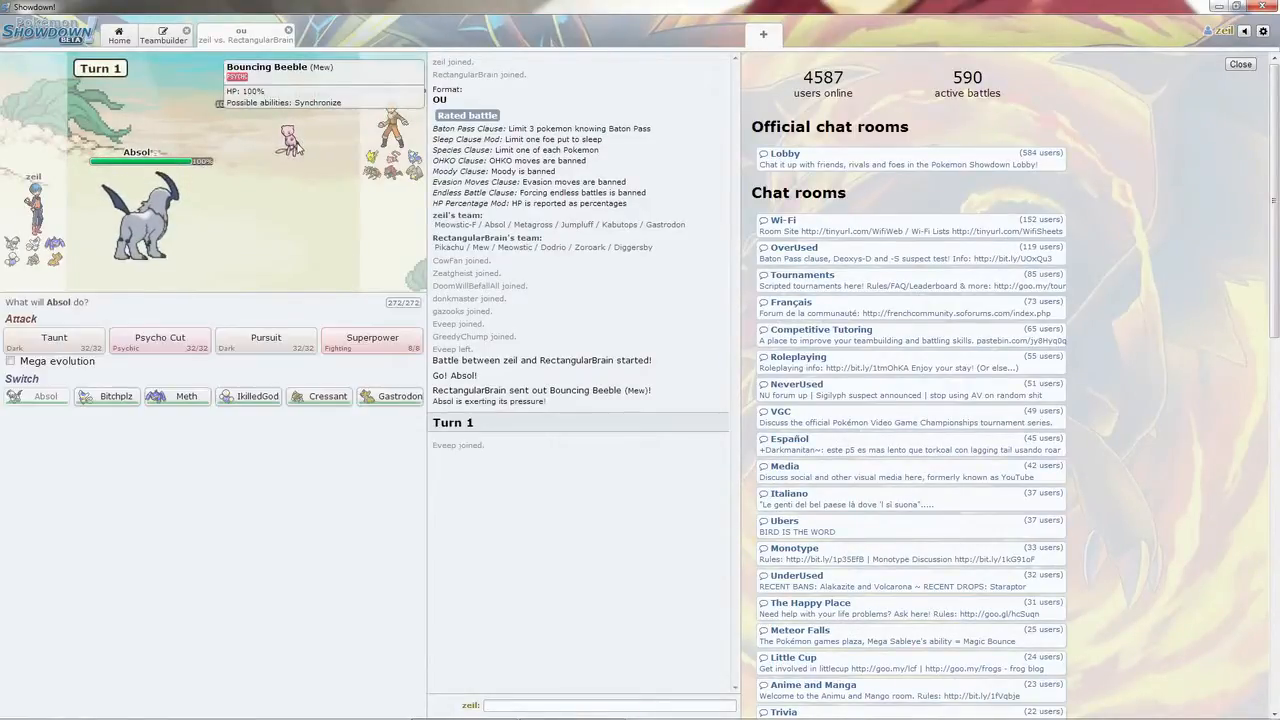
{"action": "left_click", "coordinate": [10, 360]}
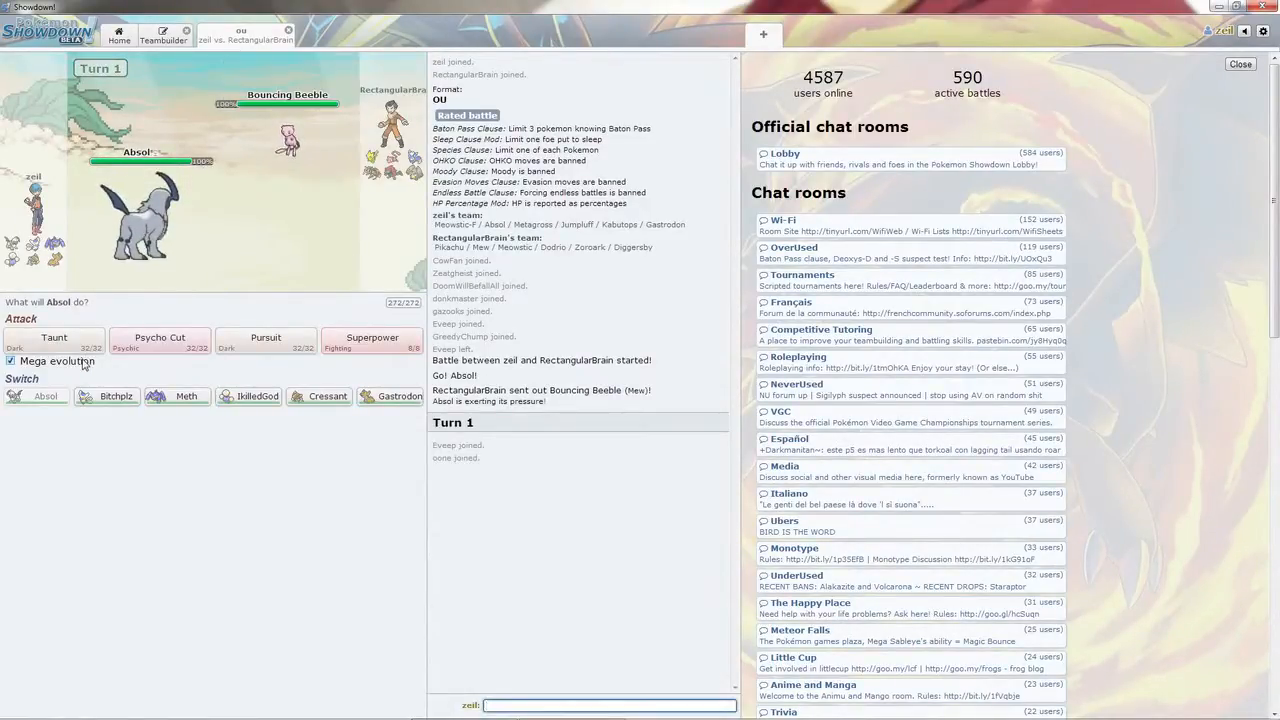
{"action": "mouse_move", "coordinate": [372, 336]}
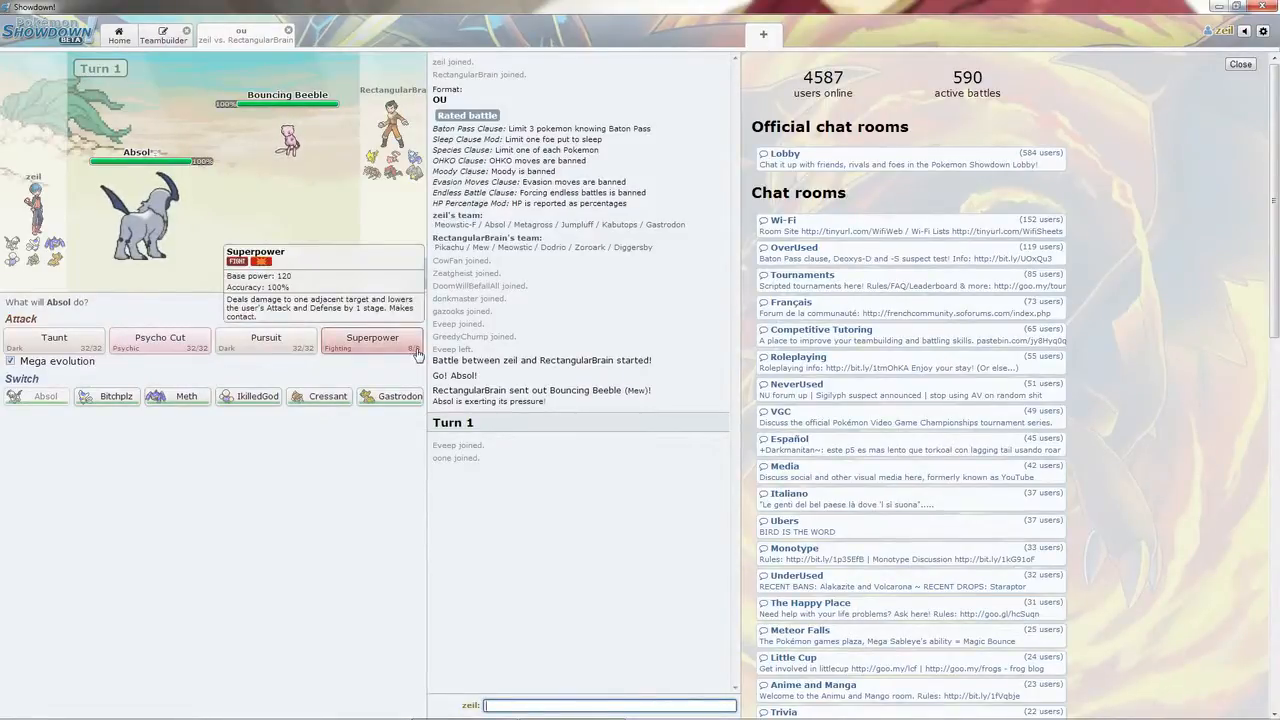
{"action": "left_click", "coordinate": [372, 336]}
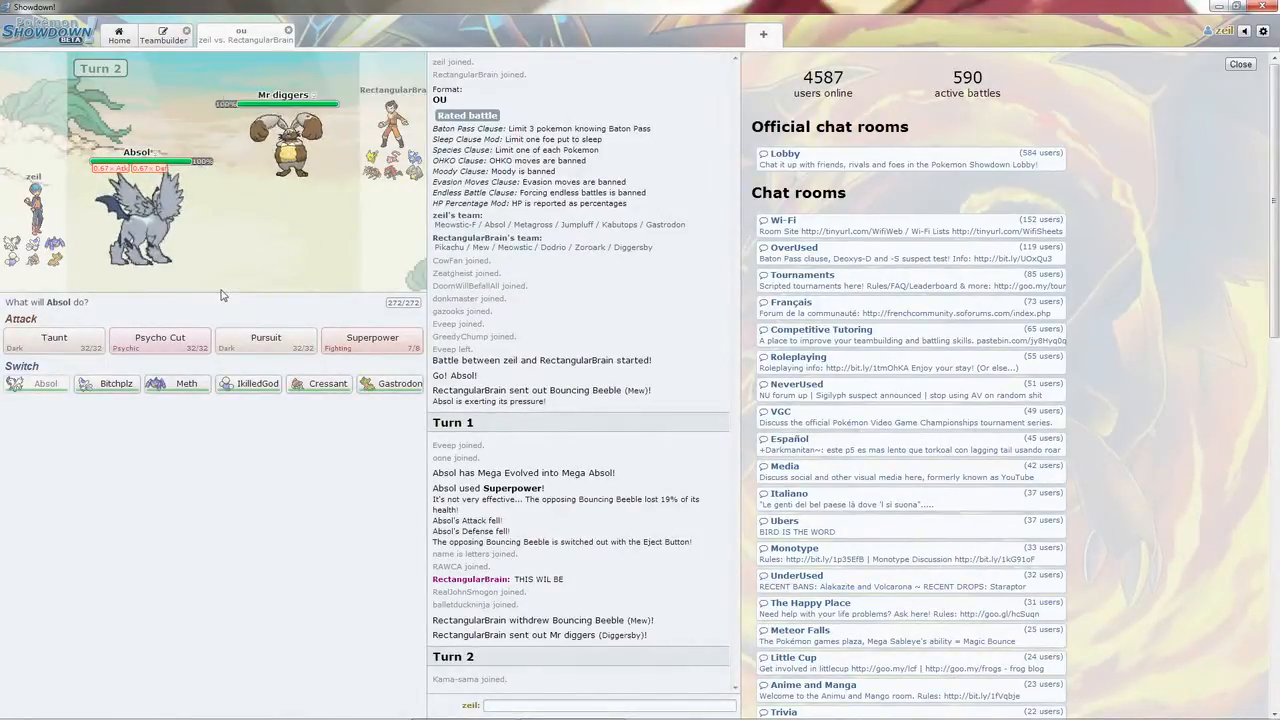
{"action": "mouse_move", "coordinate": [186, 384]}
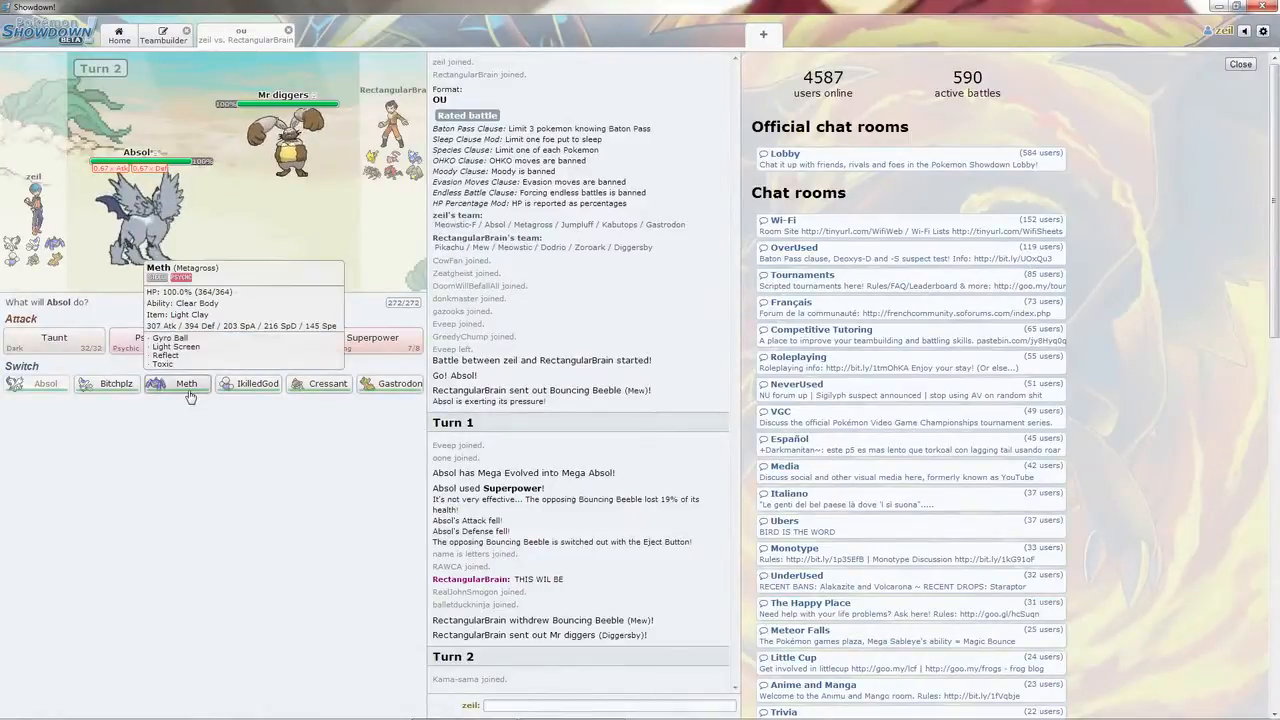
{"action": "left_click", "coordinate": [186, 384]}
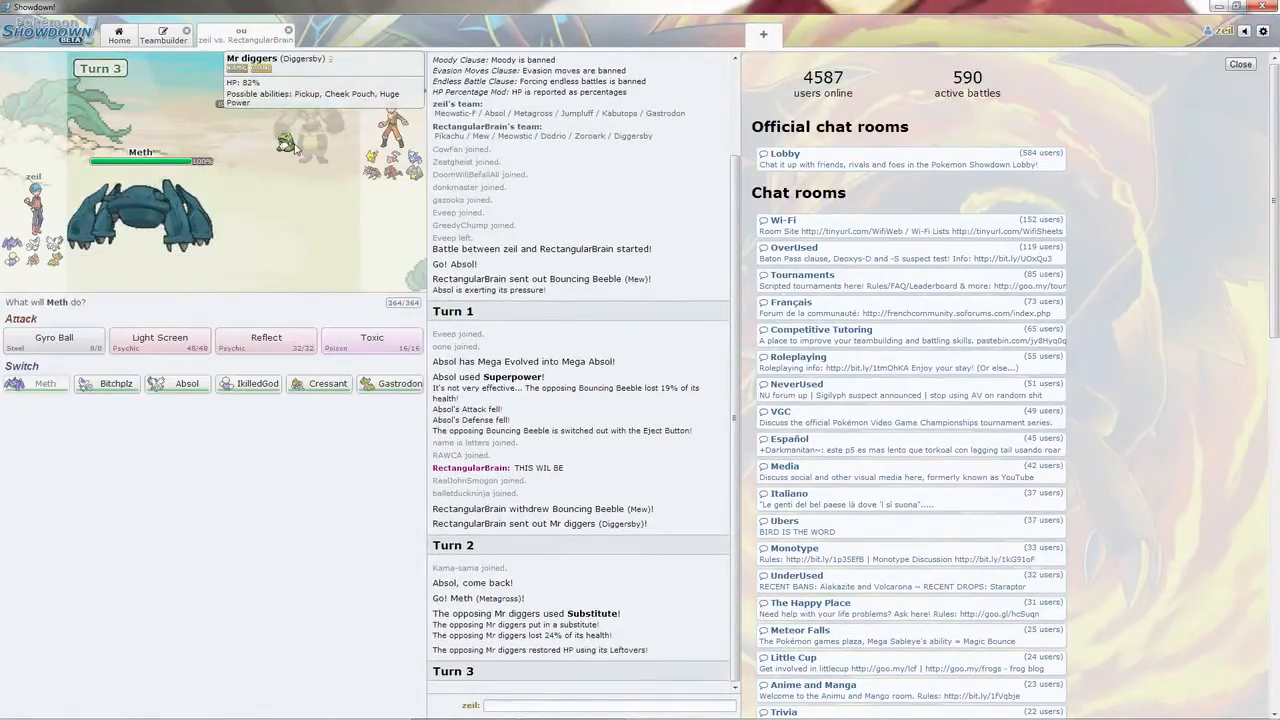
{"action": "mouse_move", "coordinate": [266, 342]}
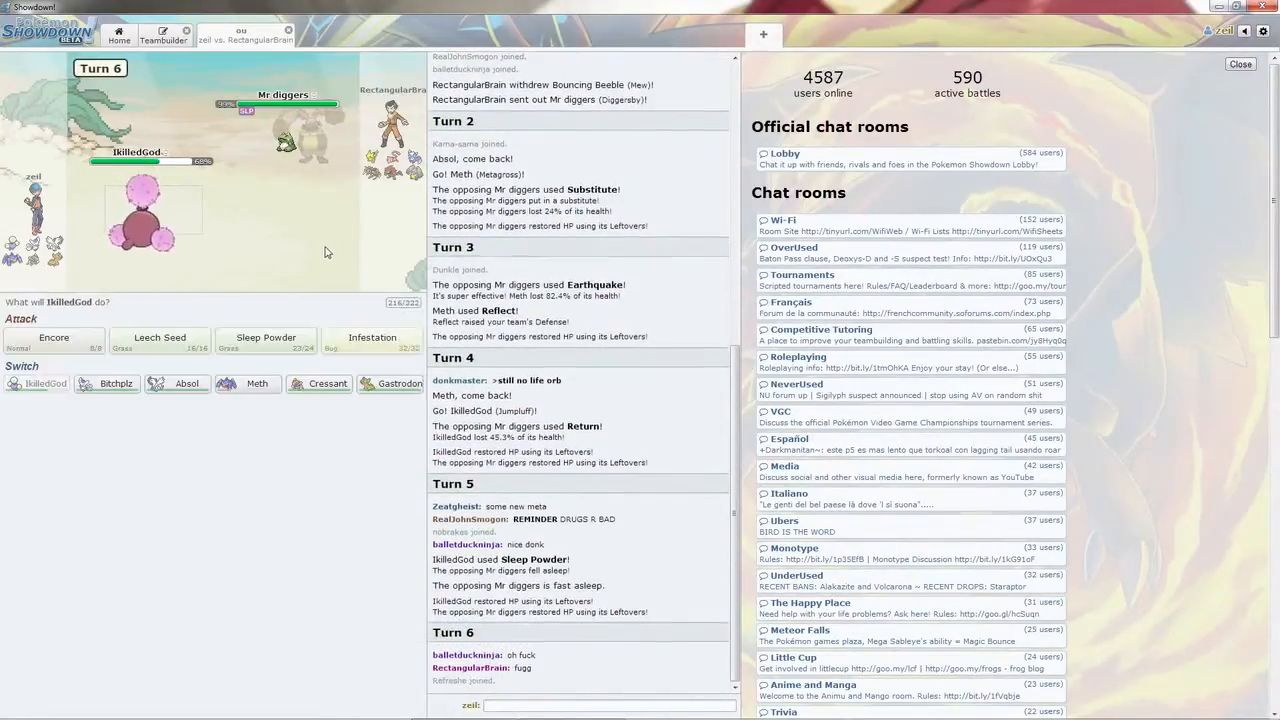
Use Infestation, Encore, Leech Seed and Sleep Powder on Mr diggers over four turns
{"action": "left_click", "coordinate": [372, 340]}
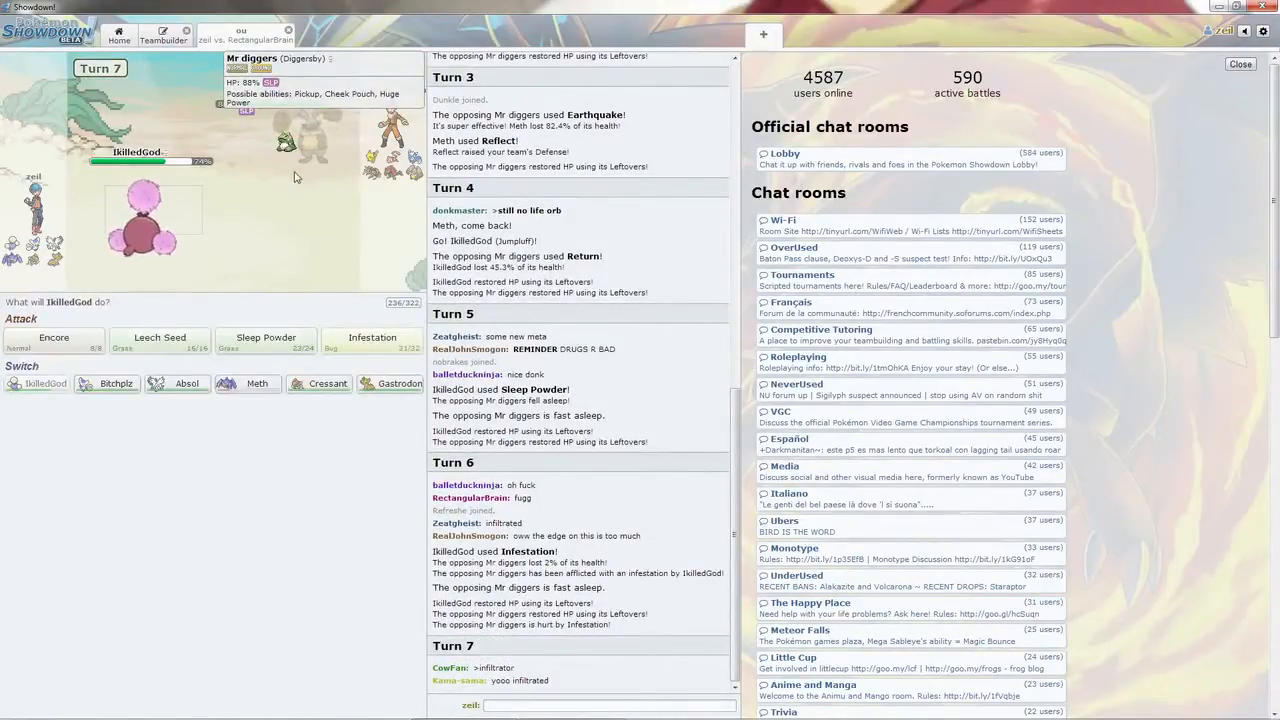
{"action": "left_click", "coordinate": [52, 340]}
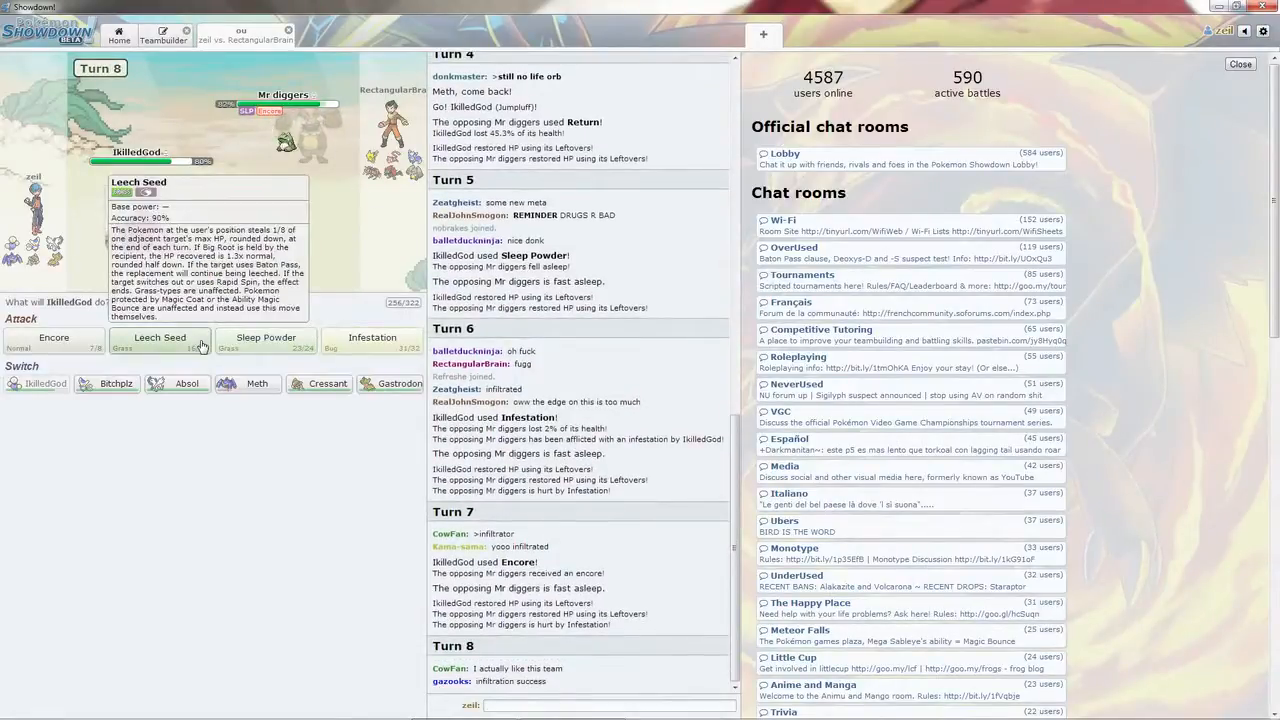
{"action": "left_click", "coordinate": [160, 336]}
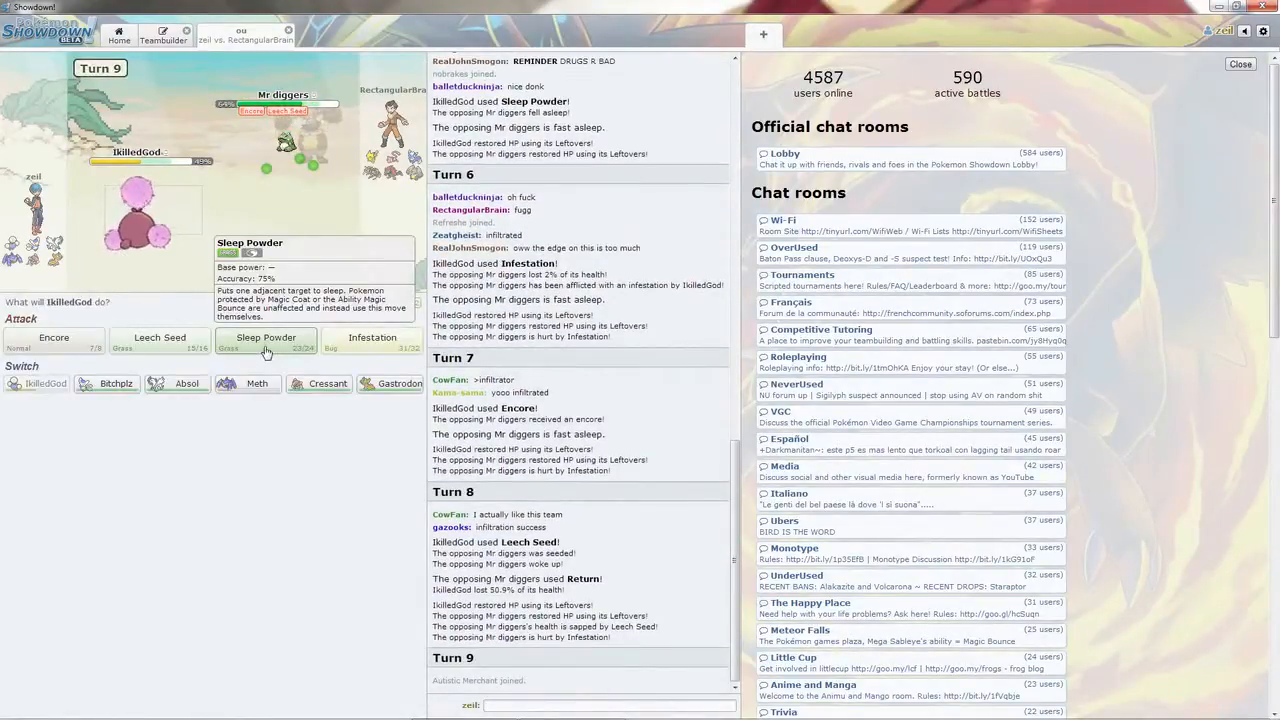
{"action": "left_click", "coordinate": [266, 336]}
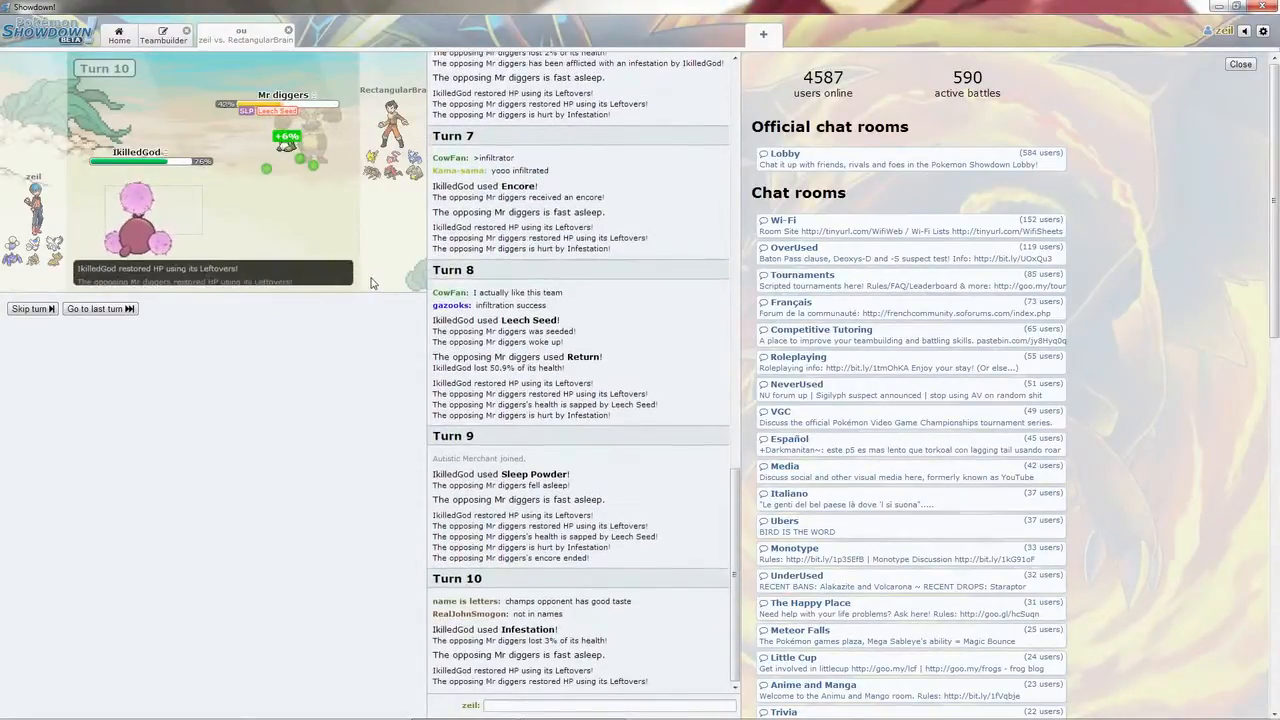
{"action": "scroll", "scroll_direction": "down", "scroll_amount": 3}
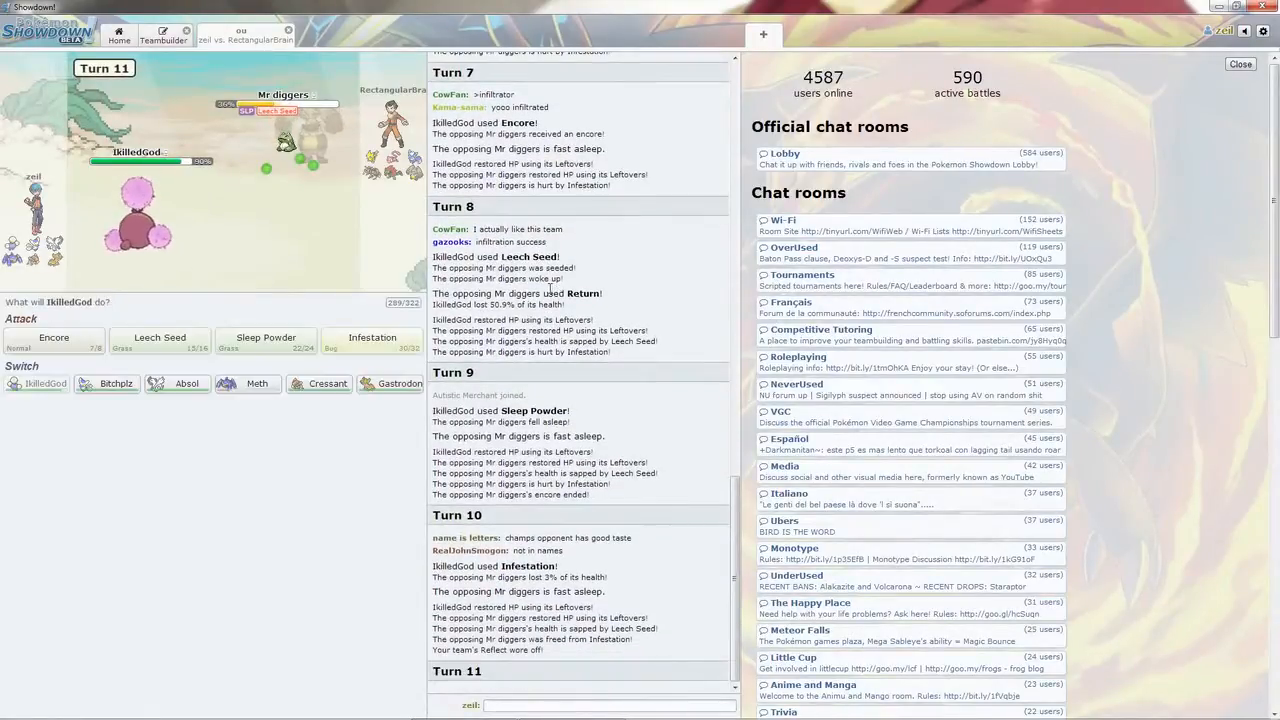
Use Infestation, chat 'wait is this', then Leech Seed and Encore against Bouncing Beeble
{"action": "left_click", "coordinate": [372, 340]}
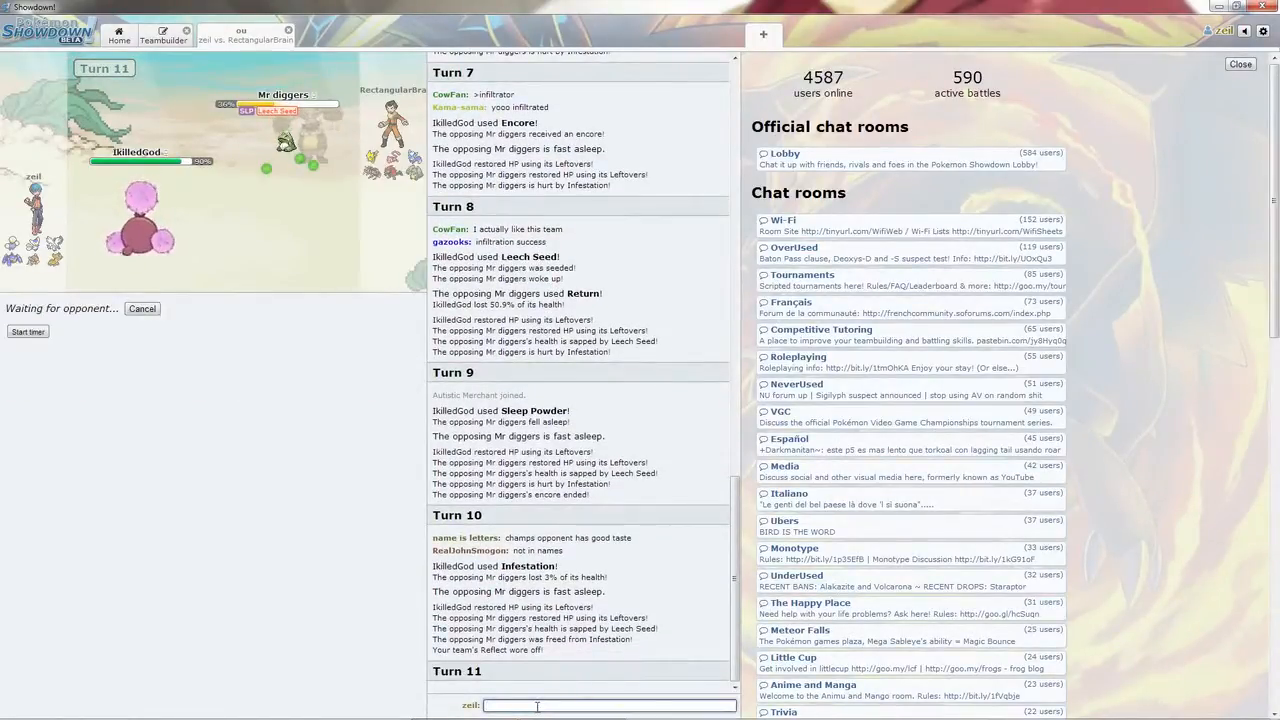
{"action": "type", "text": "wait is this"}
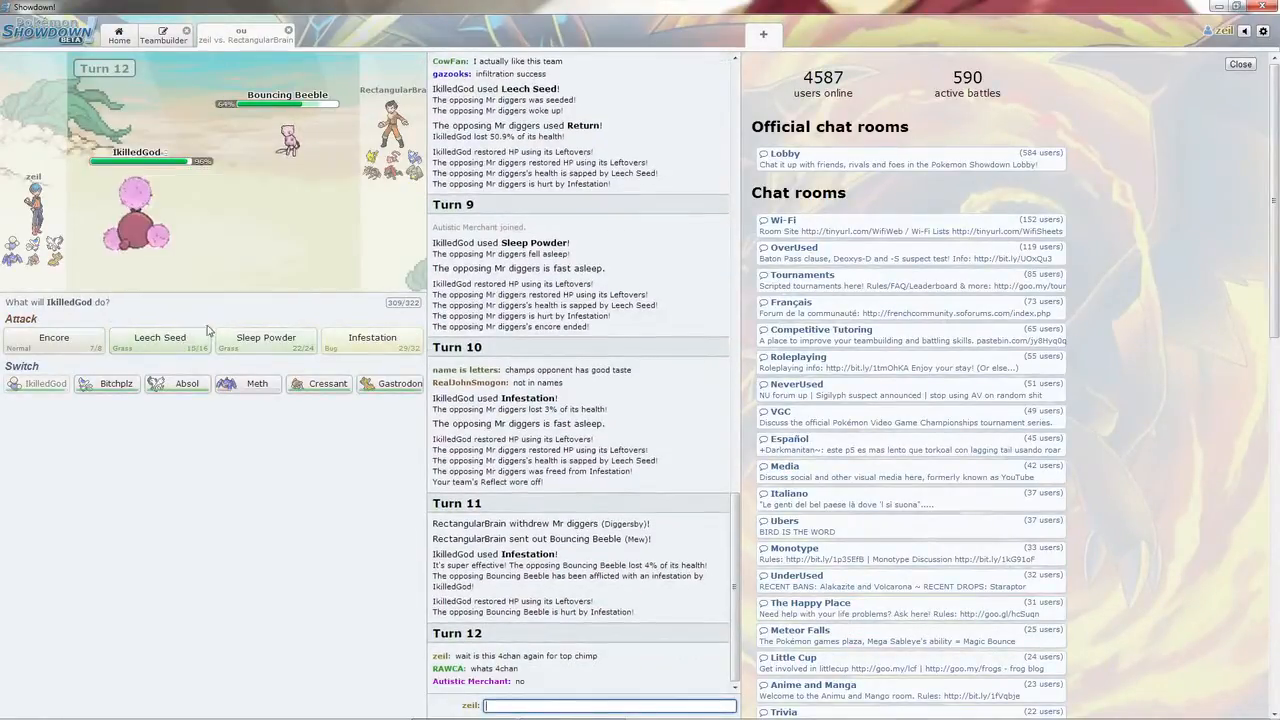
{"action": "mouse_move", "coordinate": [160, 340]}
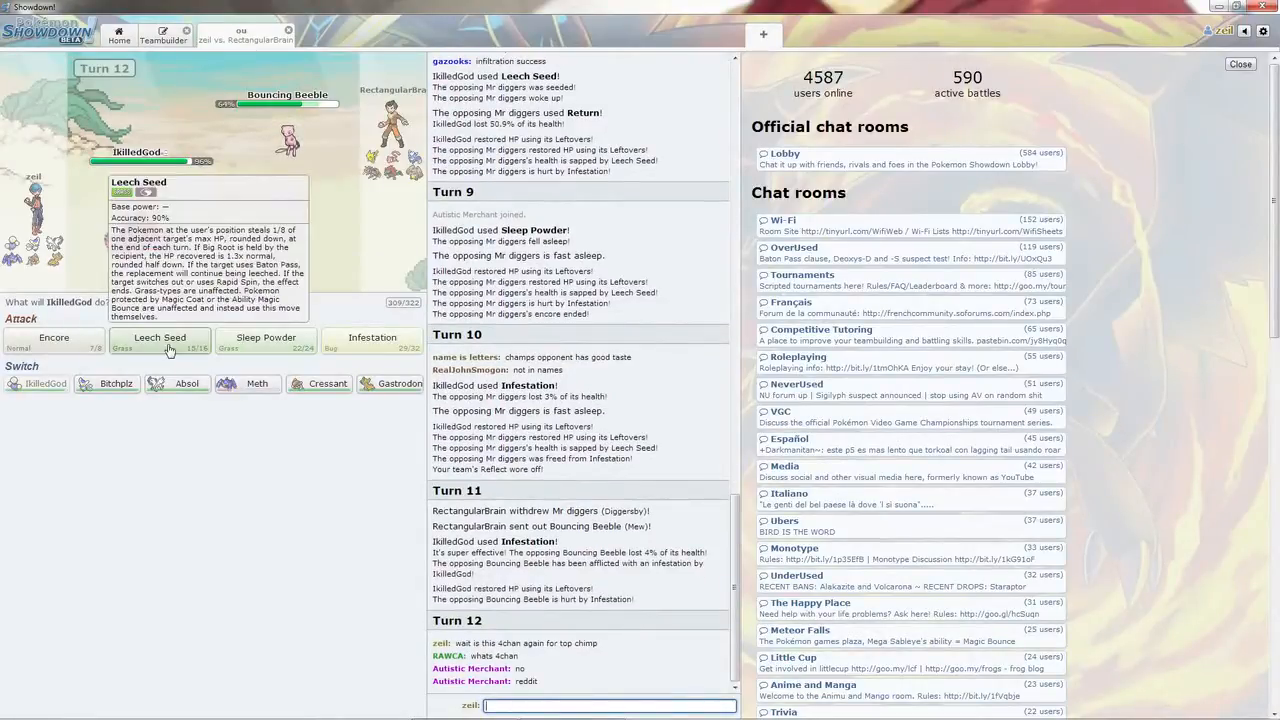
{"action": "left_click", "coordinate": [160, 340]}
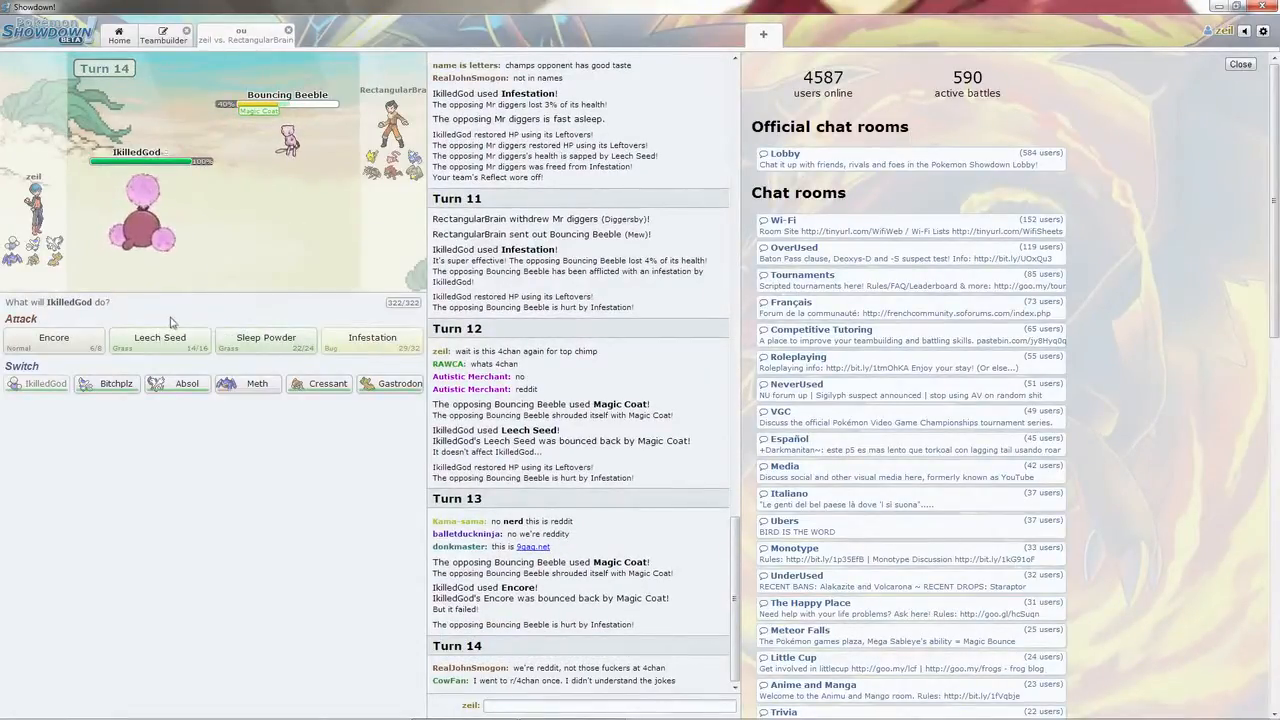
{"action": "mouse_move", "coordinate": [160, 336]}
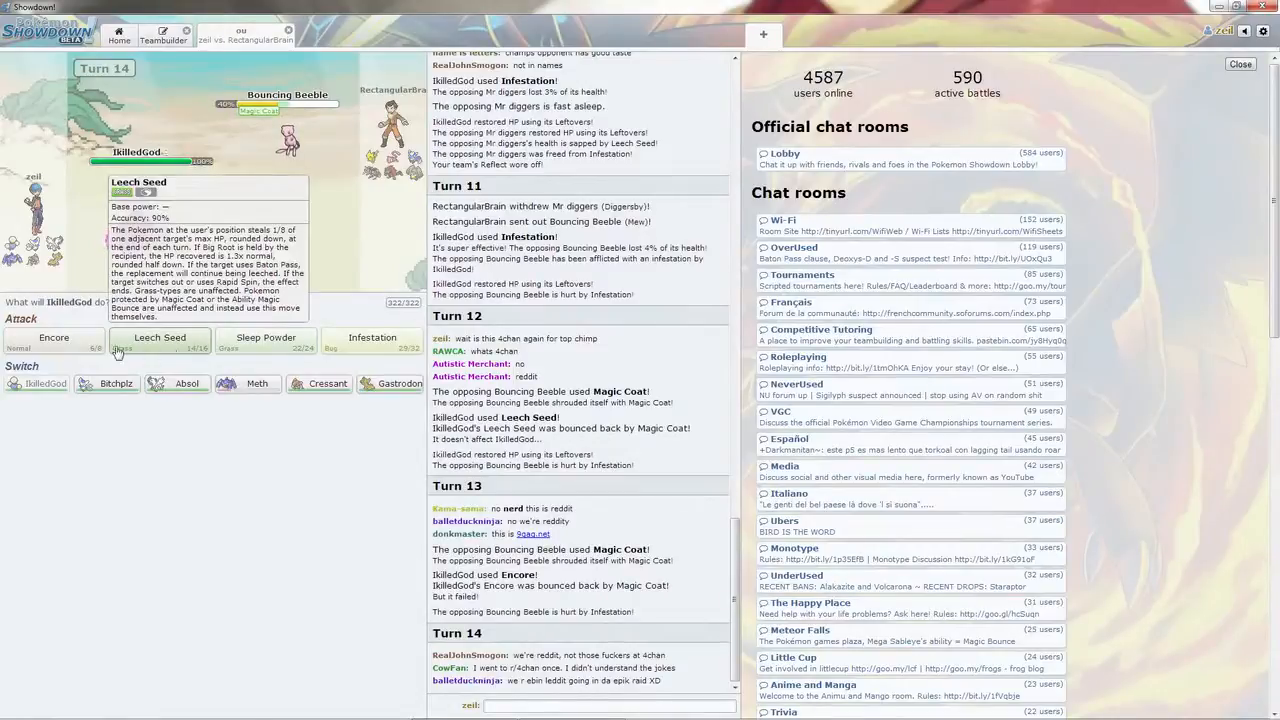
{"action": "left_click", "coordinate": [52, 336]}
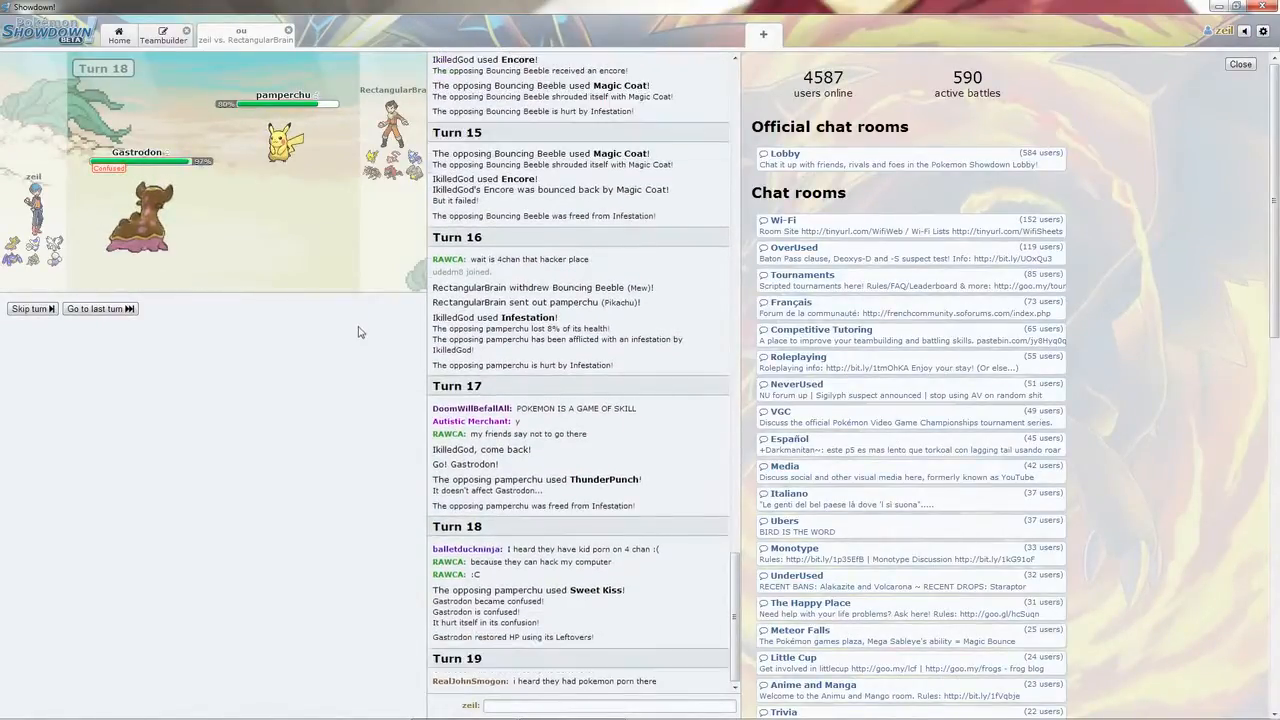
Have Gastrodon use Toxic to badly poison Bouncing Beeble
{"action": "left_click", "coordinate": [32, 308]}
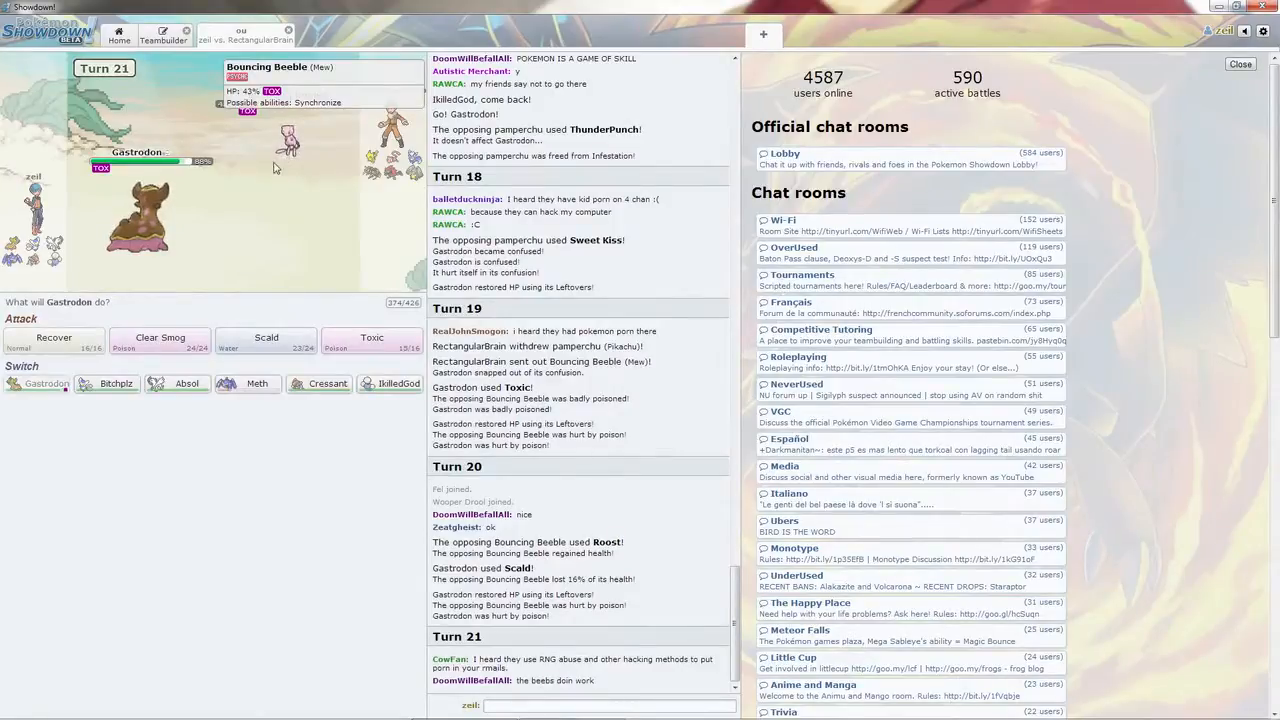
{"action": "mouse_move", "coordinate": [188, 384]}
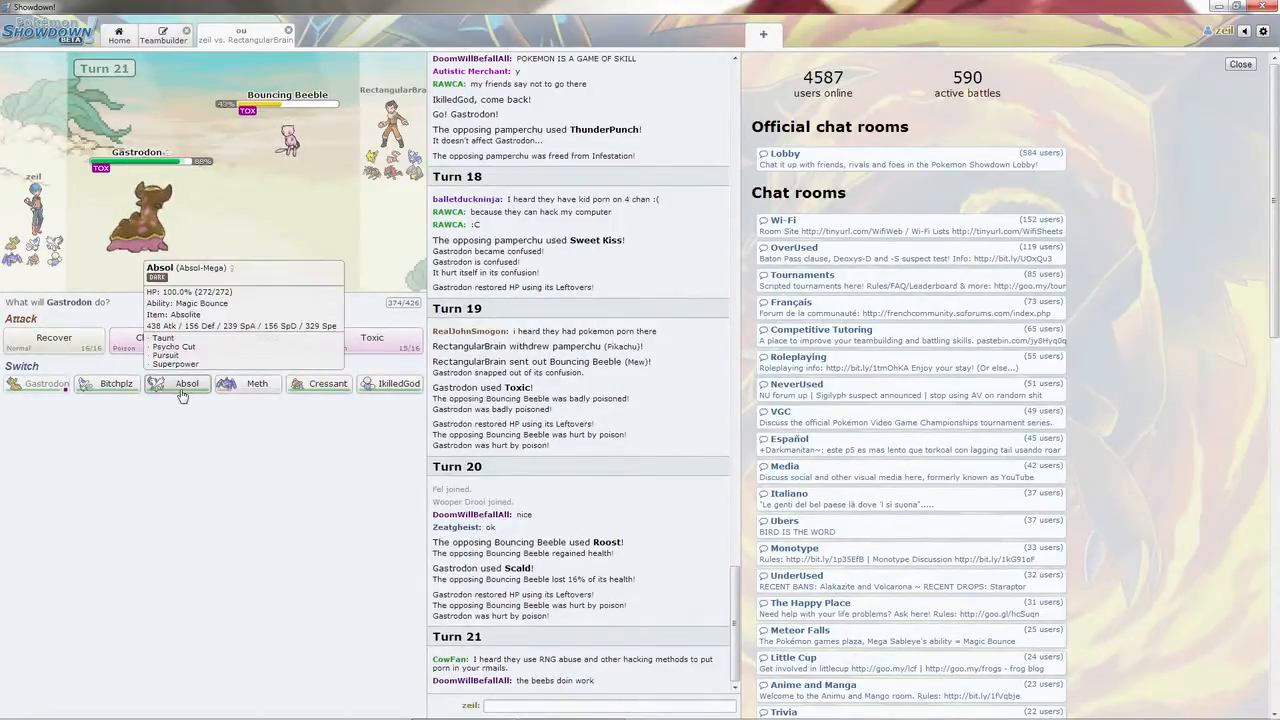
Switch Gastrodon out for Absol against Bouncing Beeble
{"action": "left_click", "coordinate": [186, 384]}
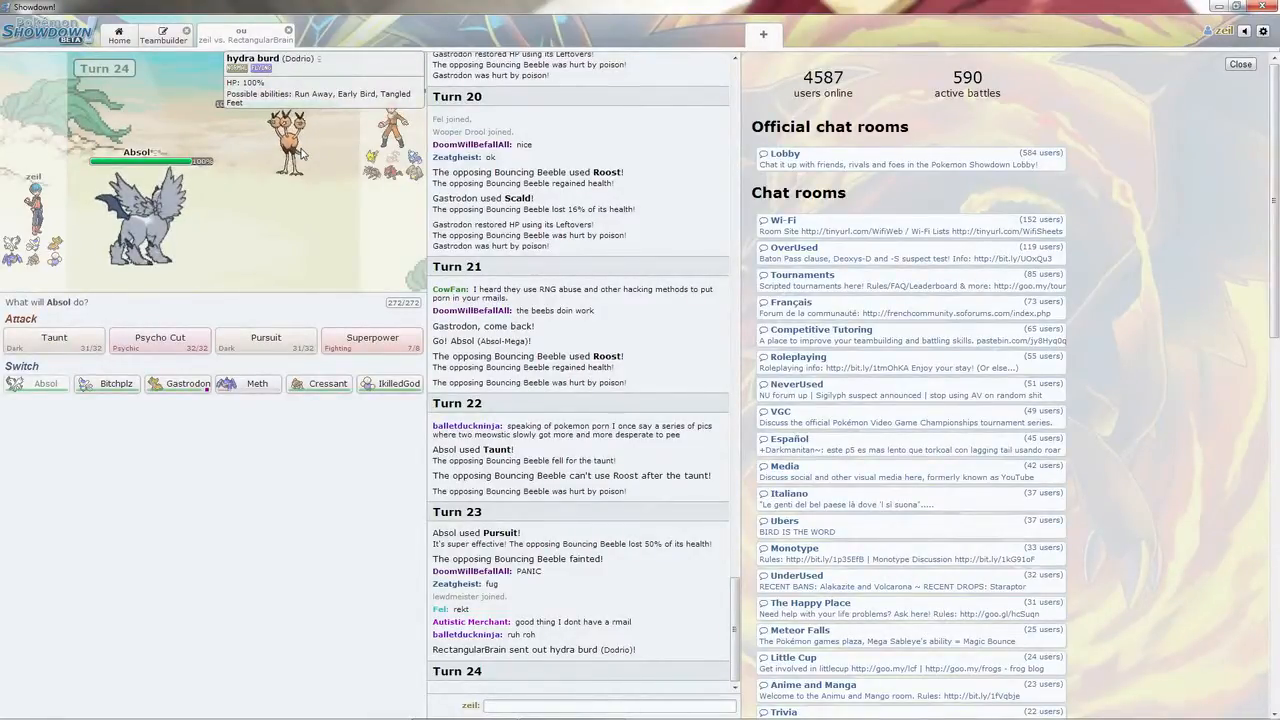
{"action": "mouse_move", "coordinate": [398, 384]}
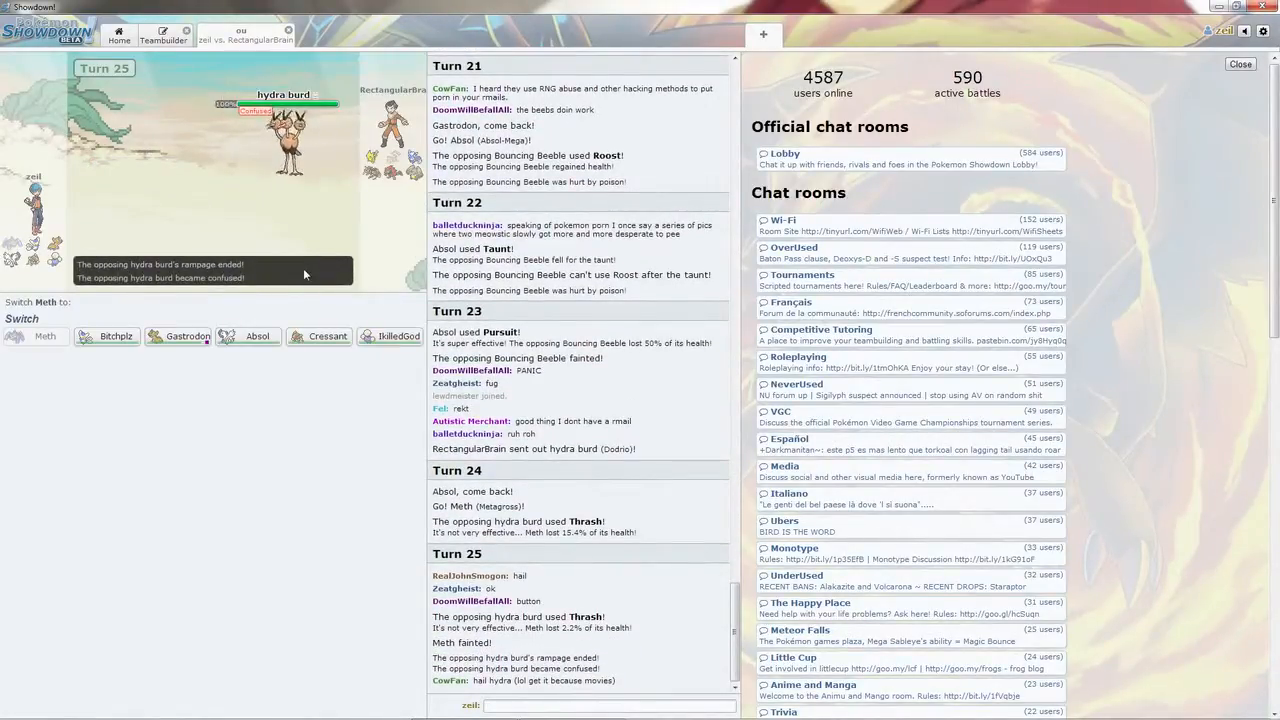
{"action": "mouse_move", "coordinate": [116, 336]}
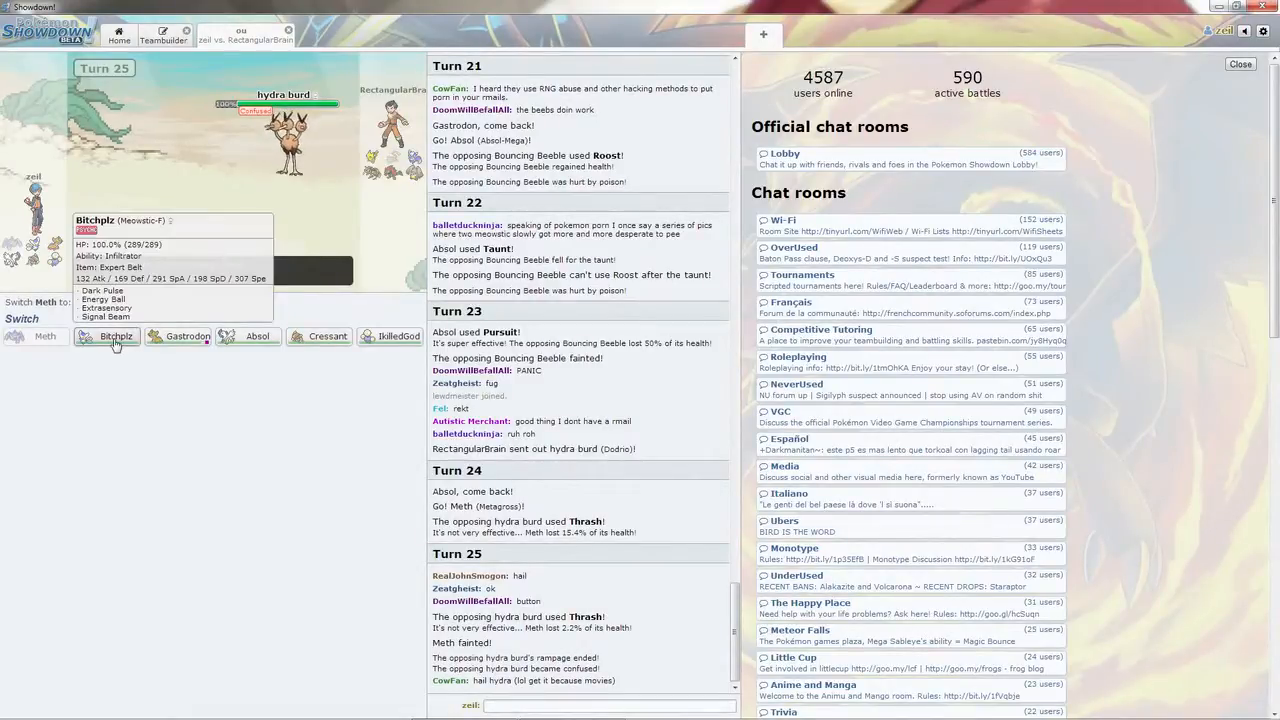
{"action": "mouse_move", "coordinate": [186, 336]}
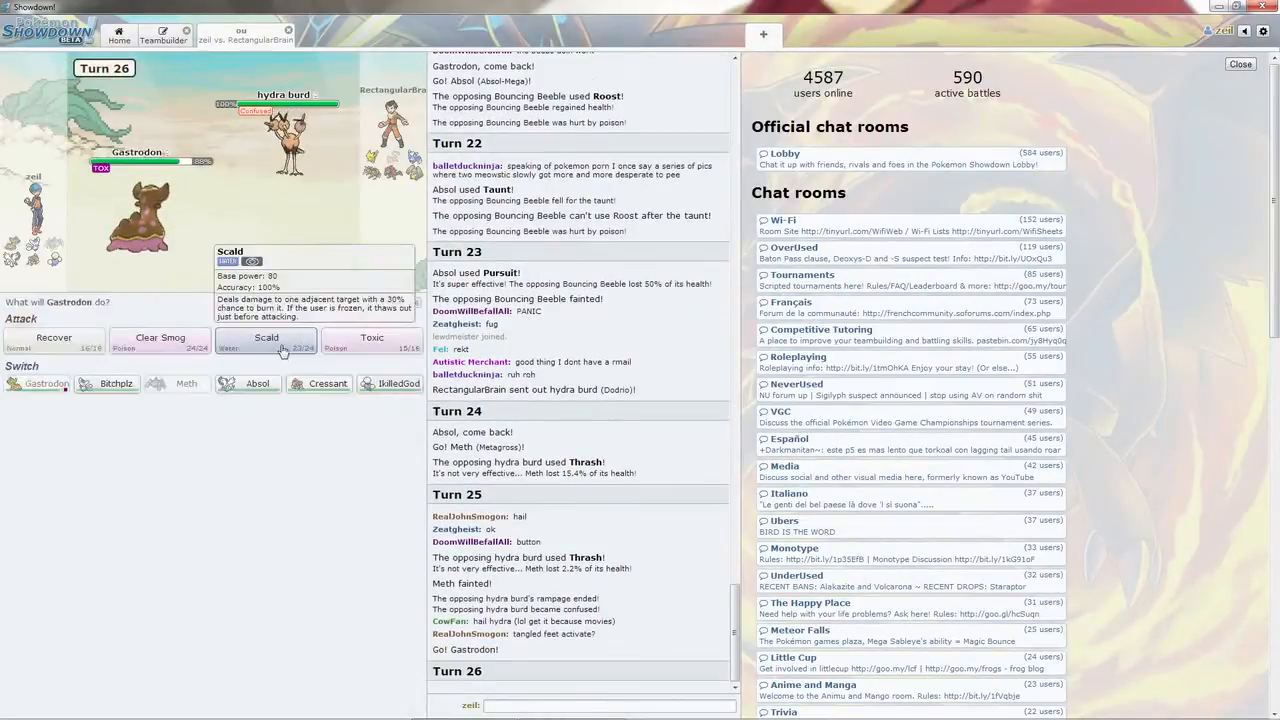
Hit hydra burd with Scald repeatedly until it faints
{"action": "left_click", "coordinate": [266, 336]}
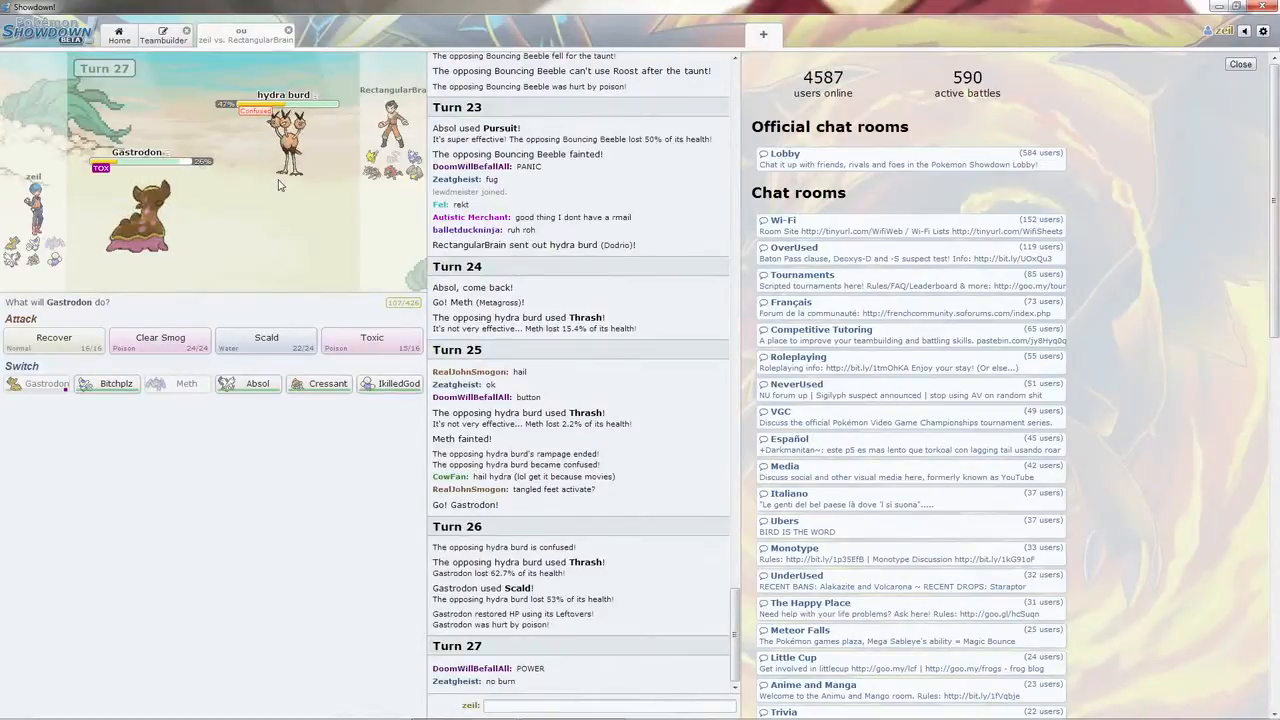
{"action": "scroll", "scroll_direction": "down", "scroll_amount": 3}
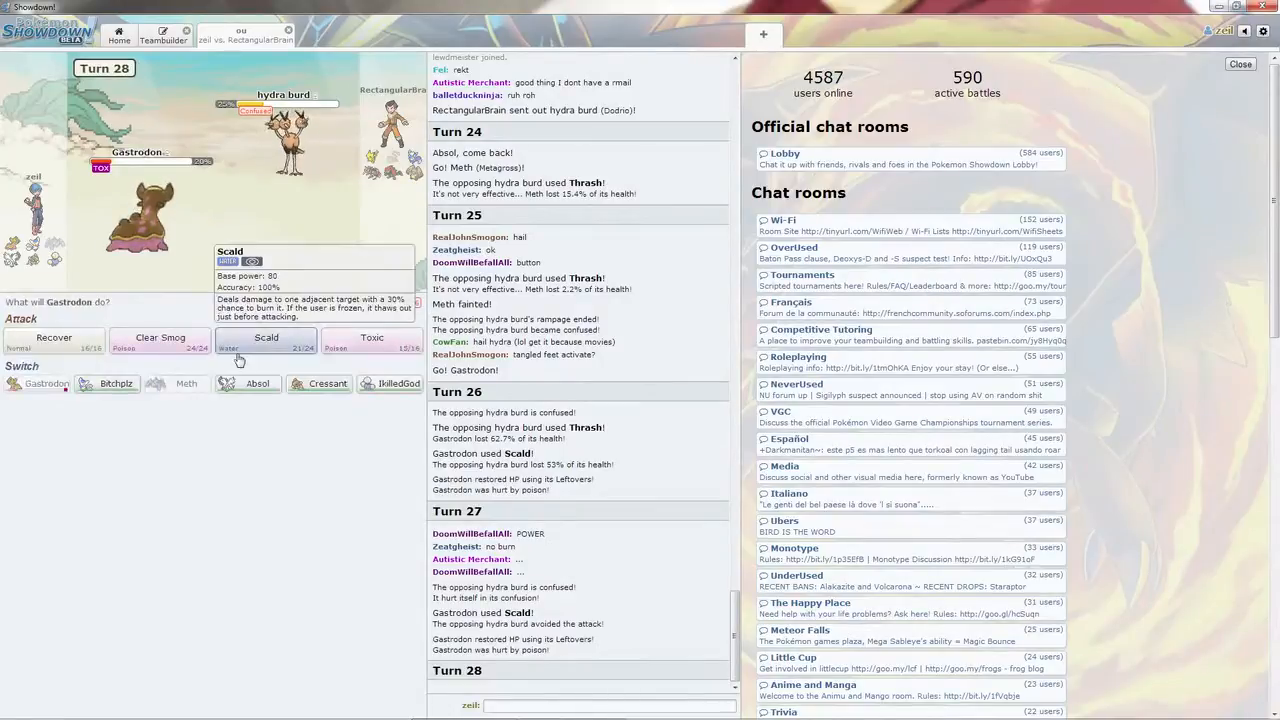
{"action": "left_click", "coordinate": [264, 336]}
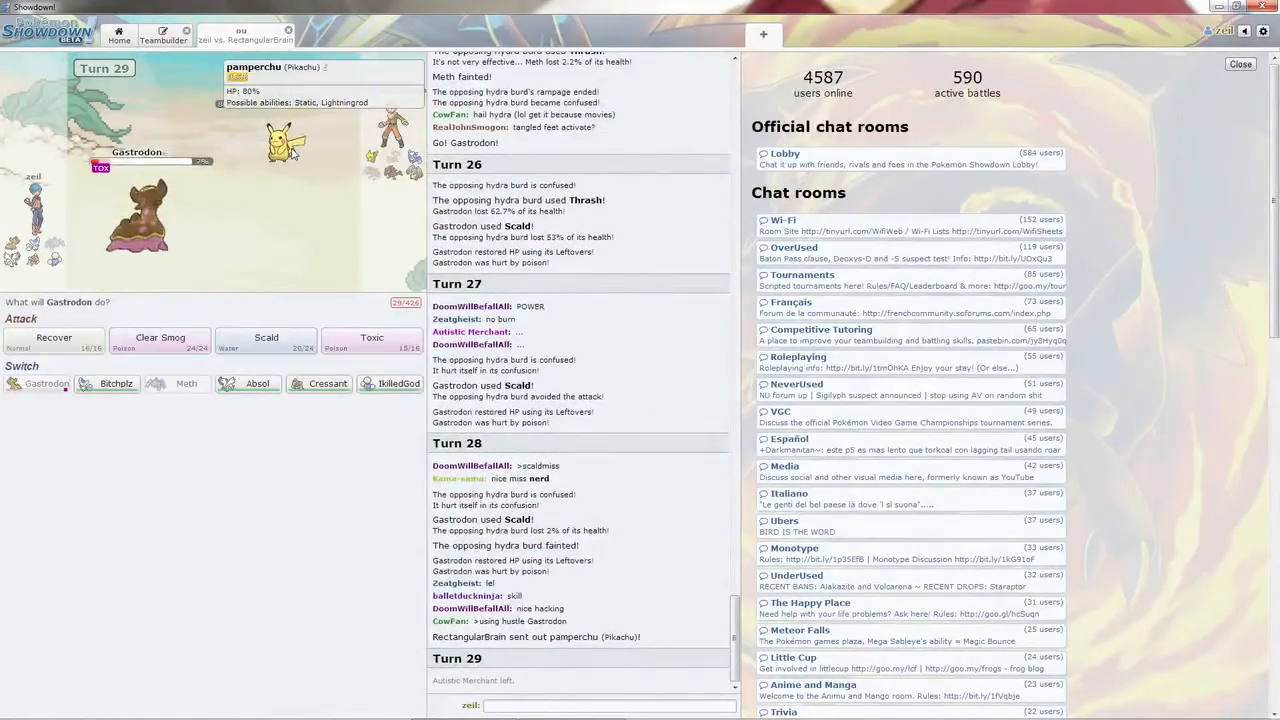
{"action": "scroll", "scroll_direction": "down", "scroll_amount": 3}
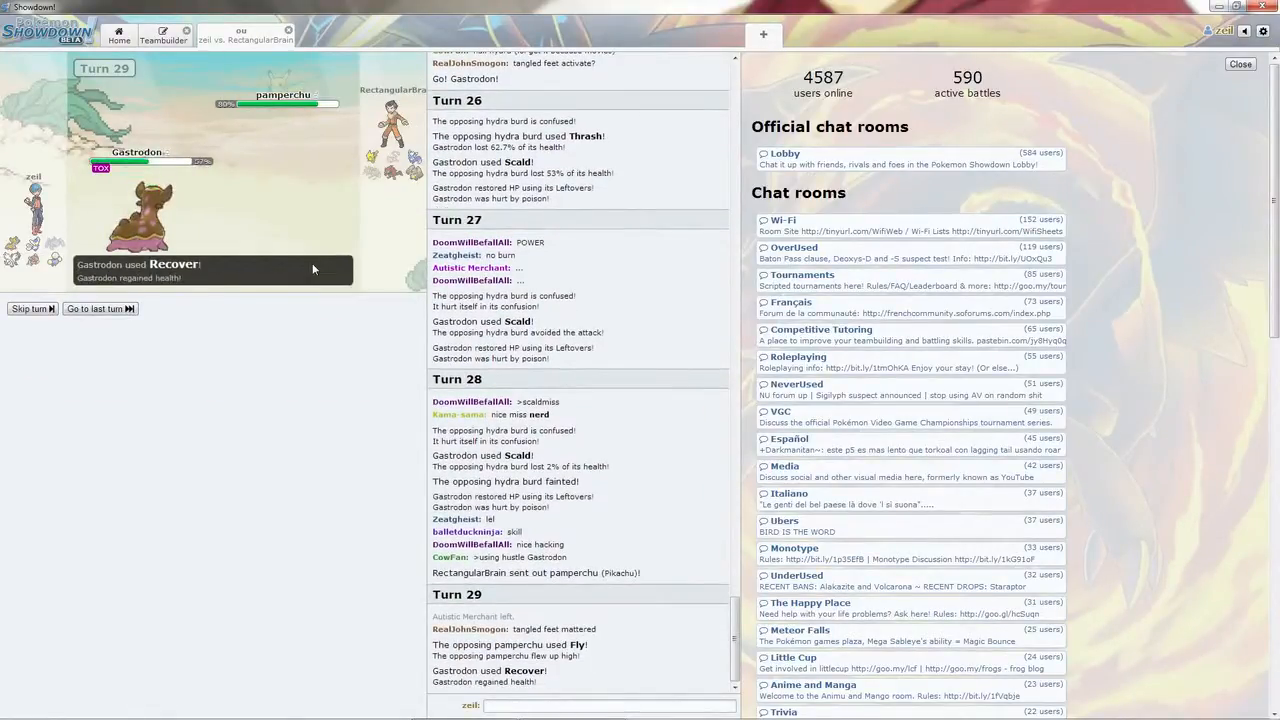
{"action": "scroll", "scroll_direction": "down", "scroll_amount": 3}
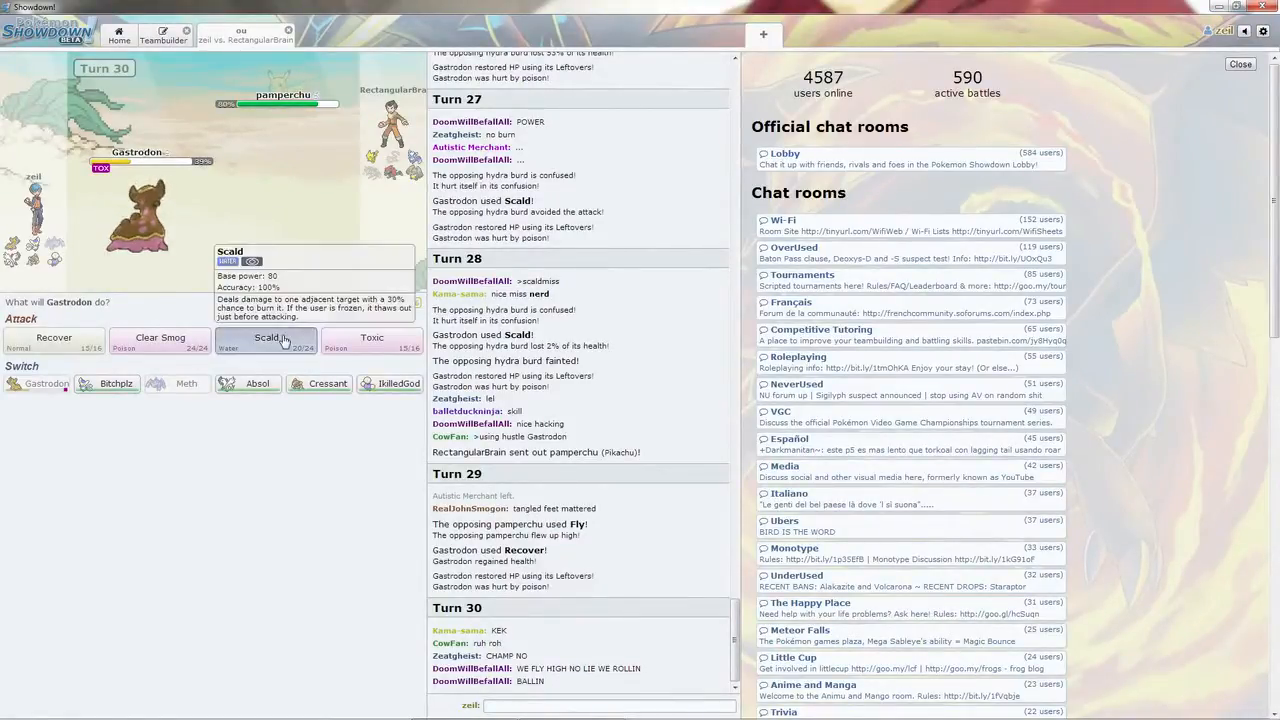
{"action": "left_click", "coordinate": [266, 336]}
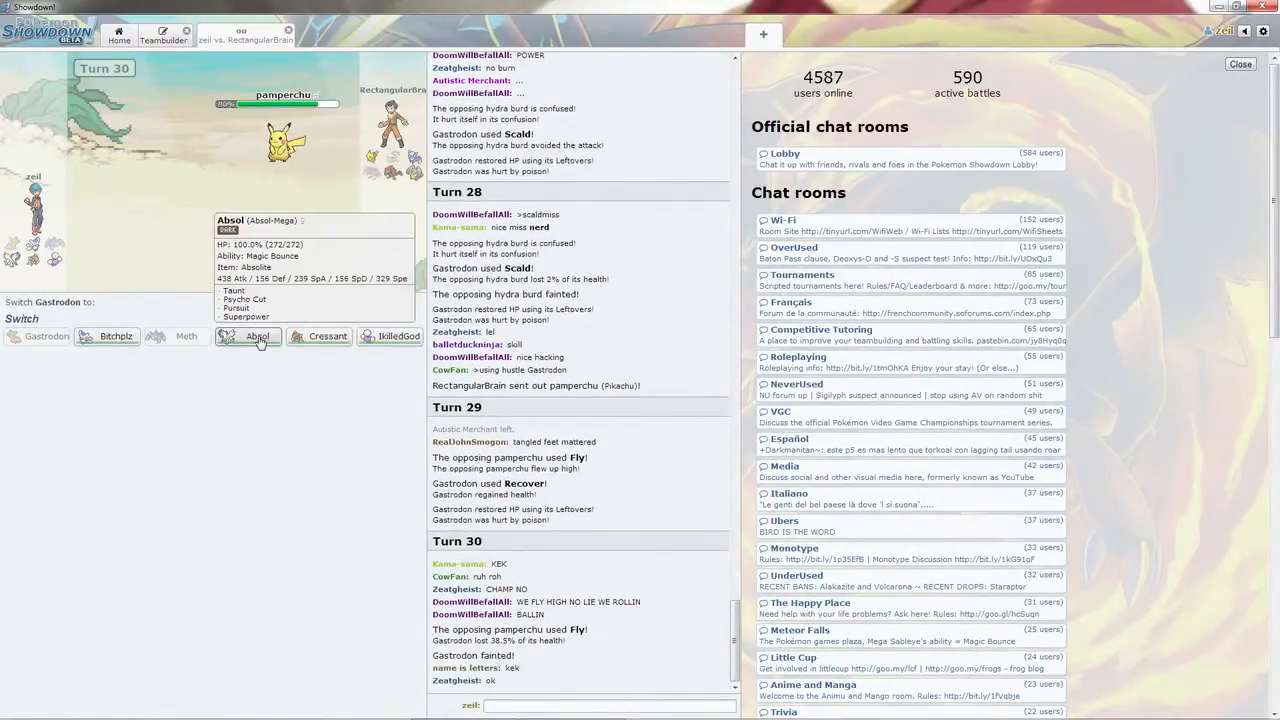
Send Absol in for fainted Gastrodon and use Pursuit twice on pamperchu
{"action": "left_click", "coordinate": [258, 336]}
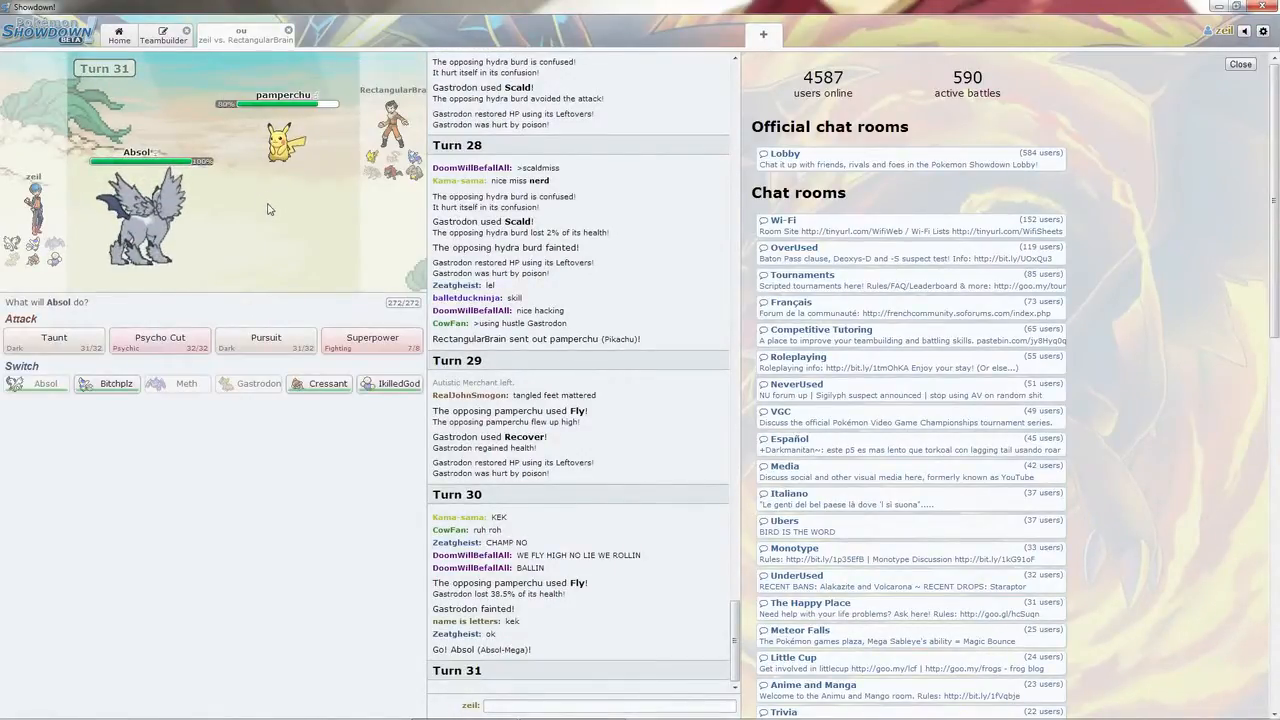
{"action": "mouse_move", "coordinate": [264, 336]}
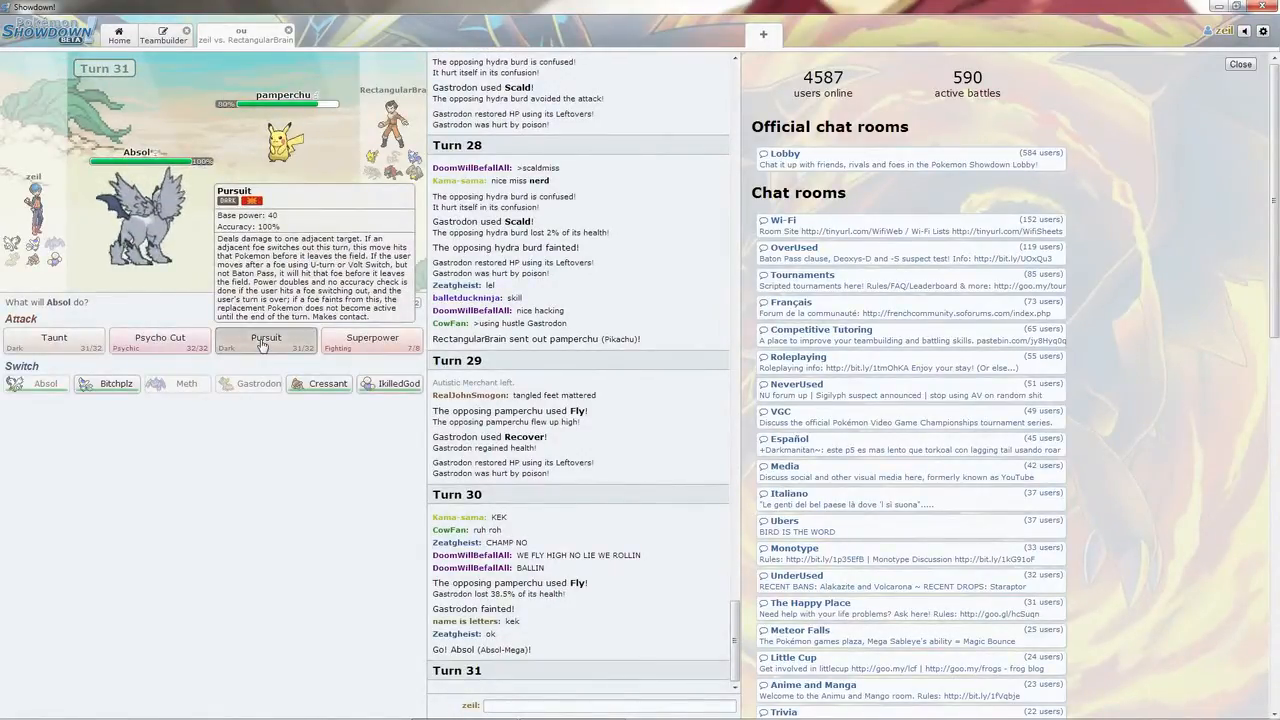
{"action": "left_click", "coordinate": [266, 336]}
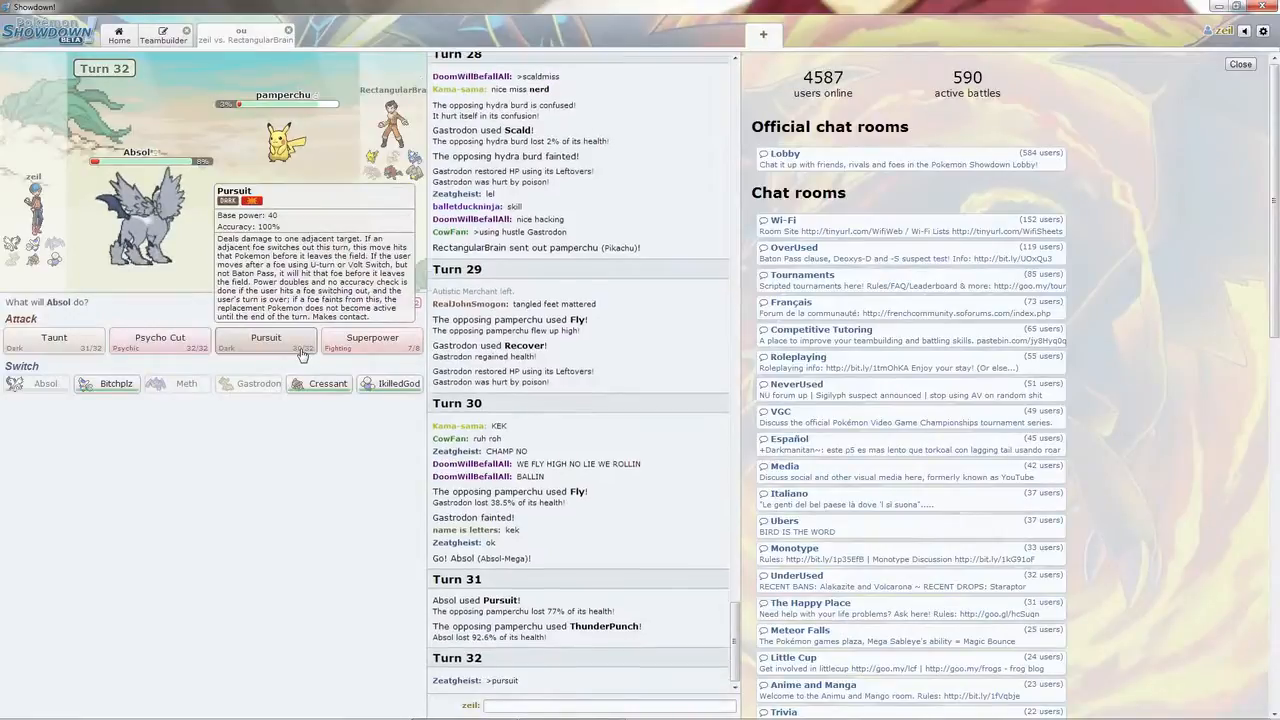
{"action": "left_click", "coordinate": [264, 336]}
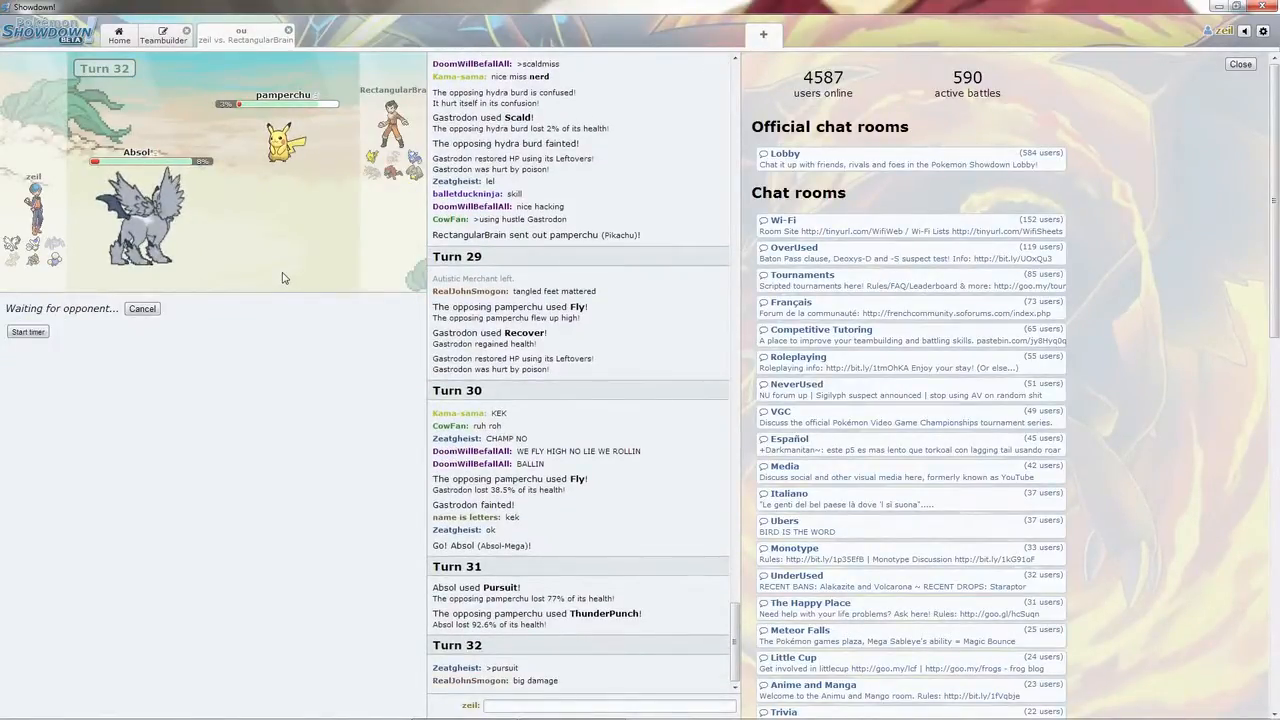
{"action": "scroll", "scroll_direction": "down", "scroll_amount": 3}
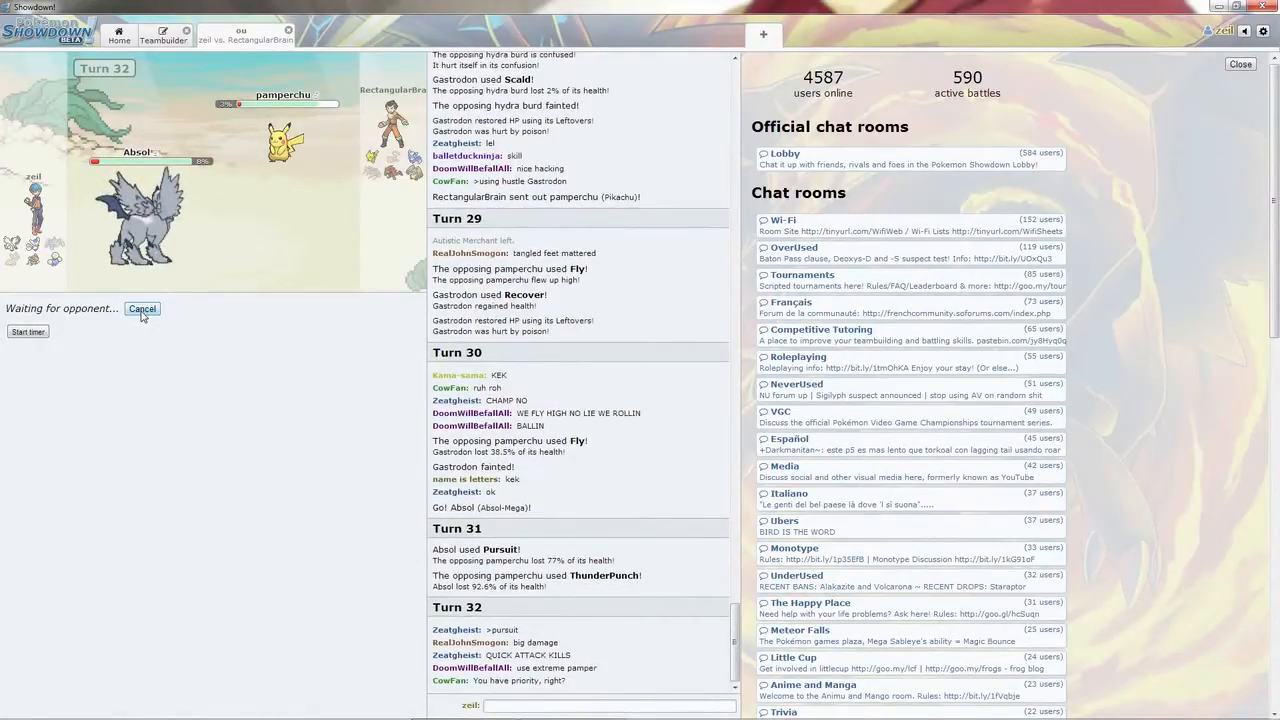
{"action": "mouse_move", "coordinate": [140, 220]}
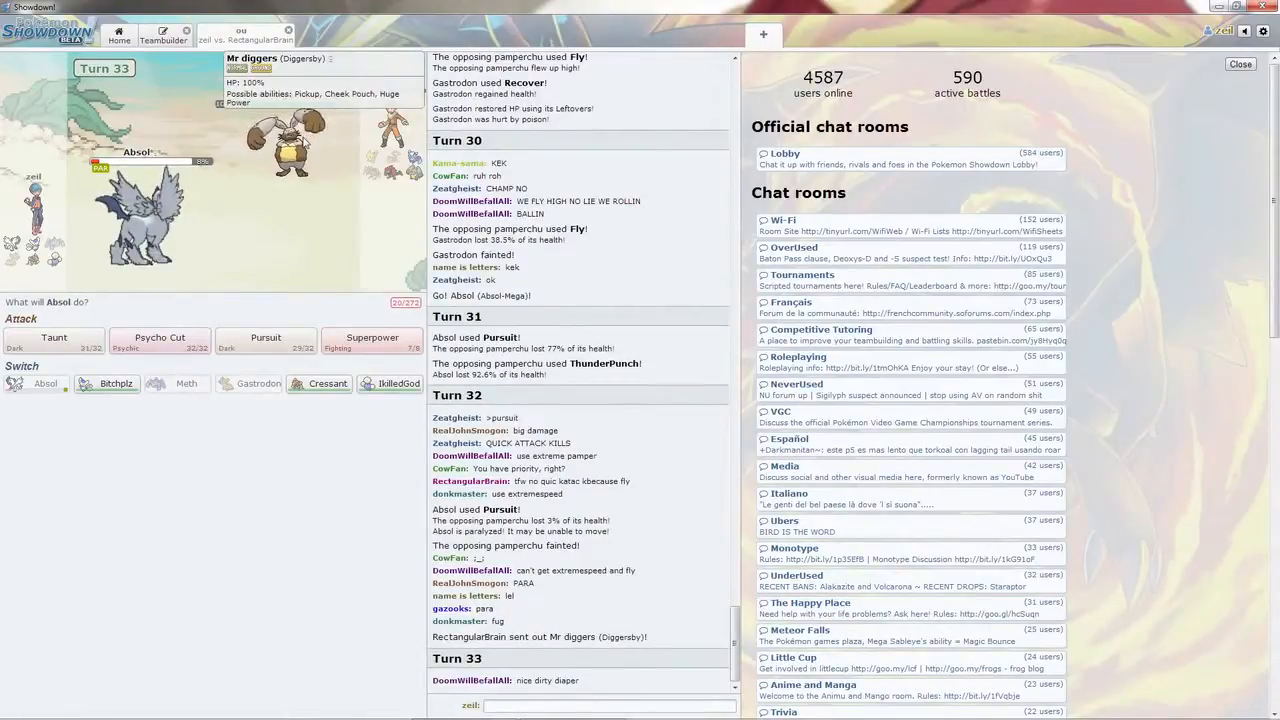
{"action": "mouse_move", "coordinate": [372, 342]}
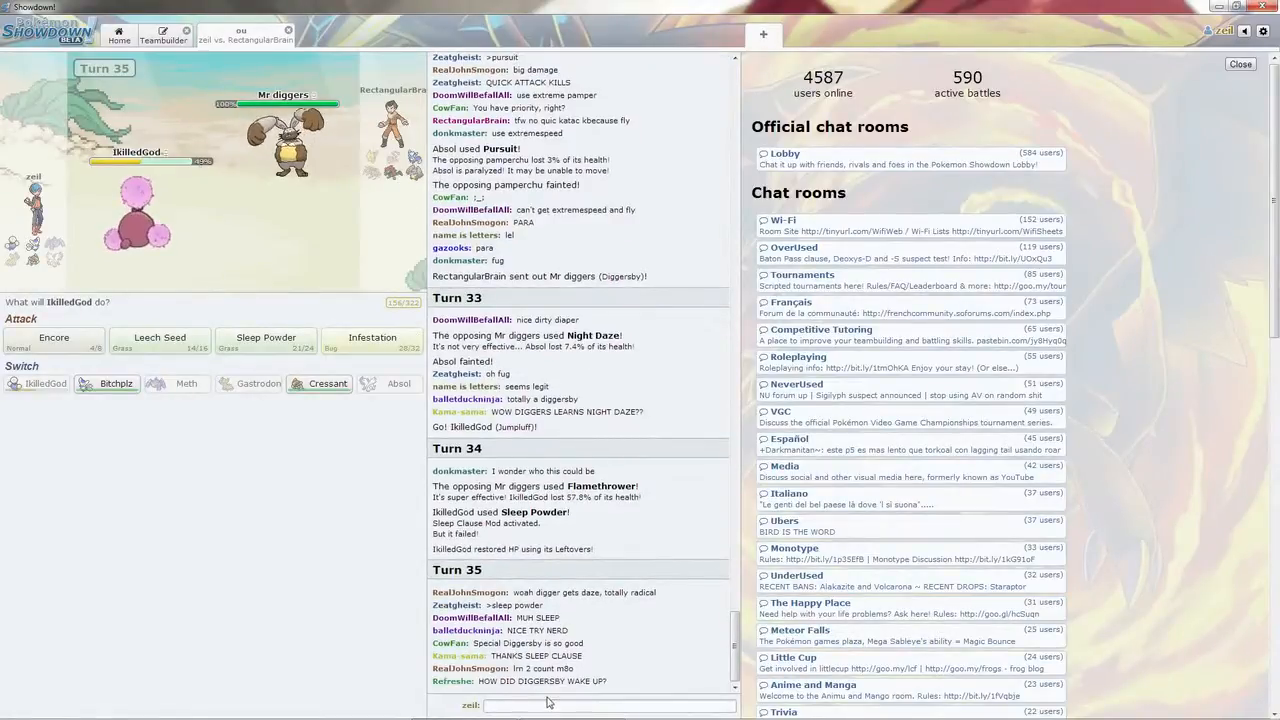
Post 'wait is zorak asleep' in the battle chat
{"action": "type", "text": "wait is"}
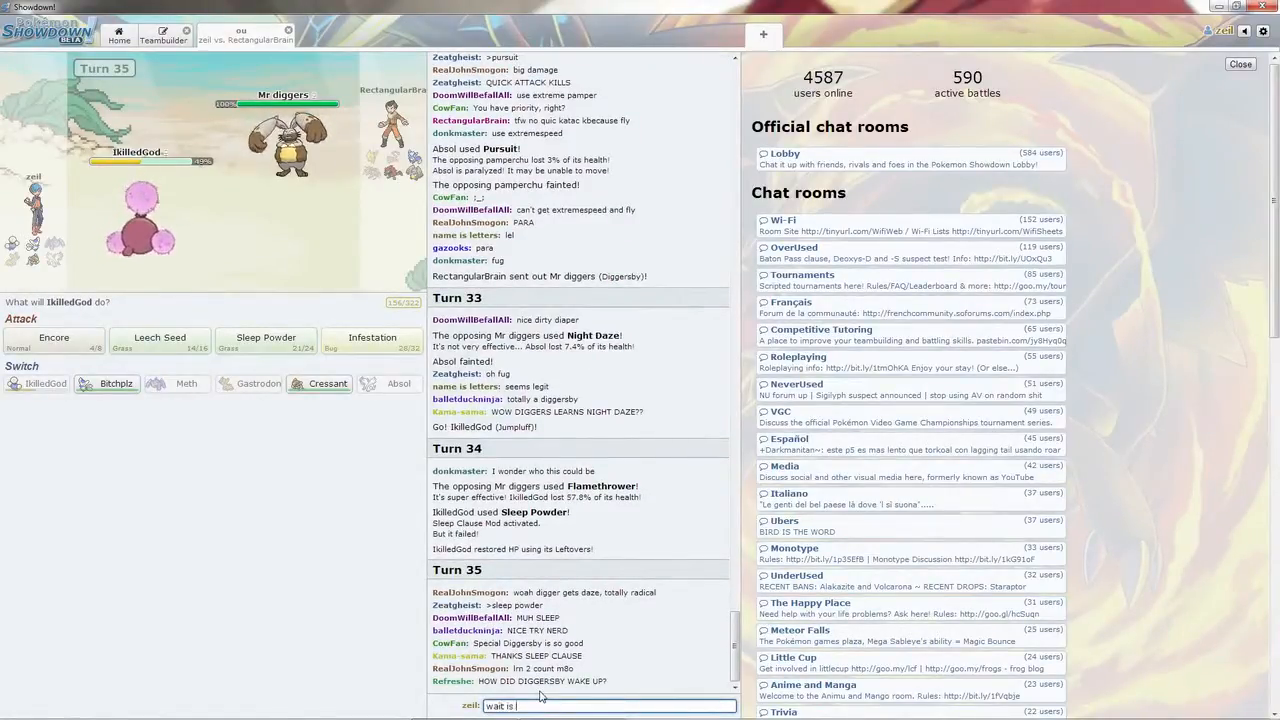
{"action": "type", "text": "zorak asleep"}
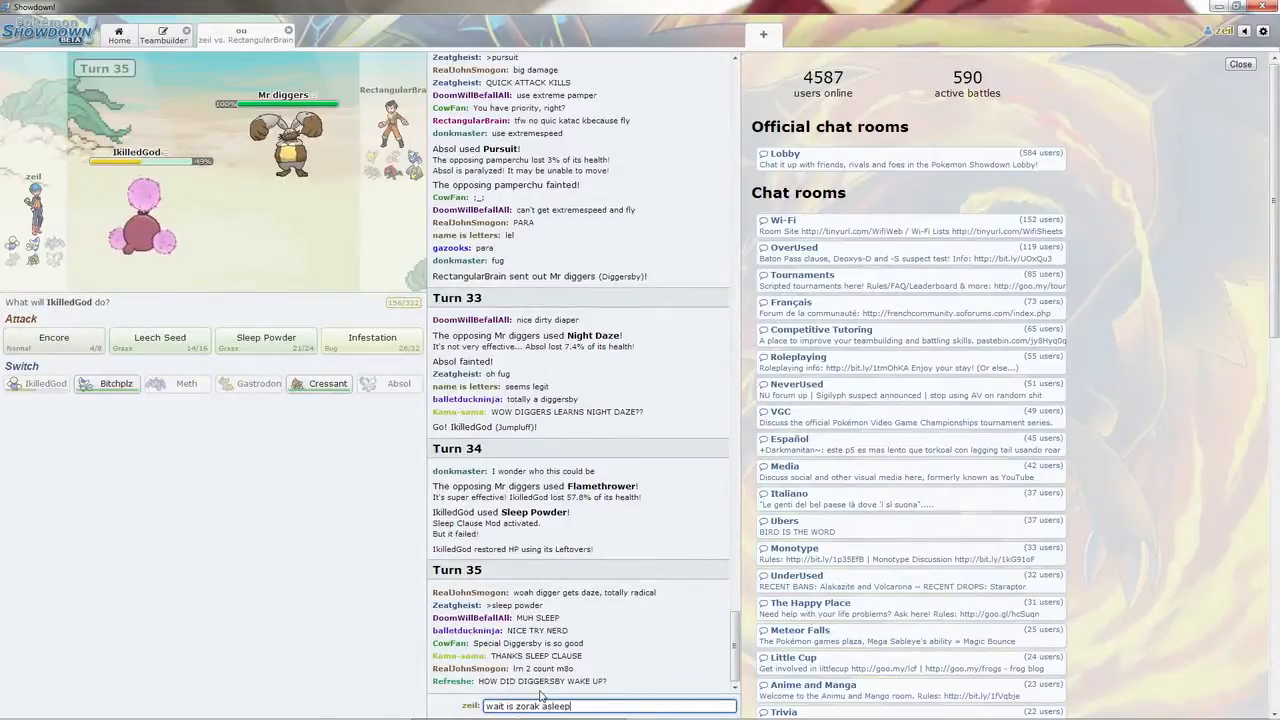
{"action": "key", "text": "enter"}
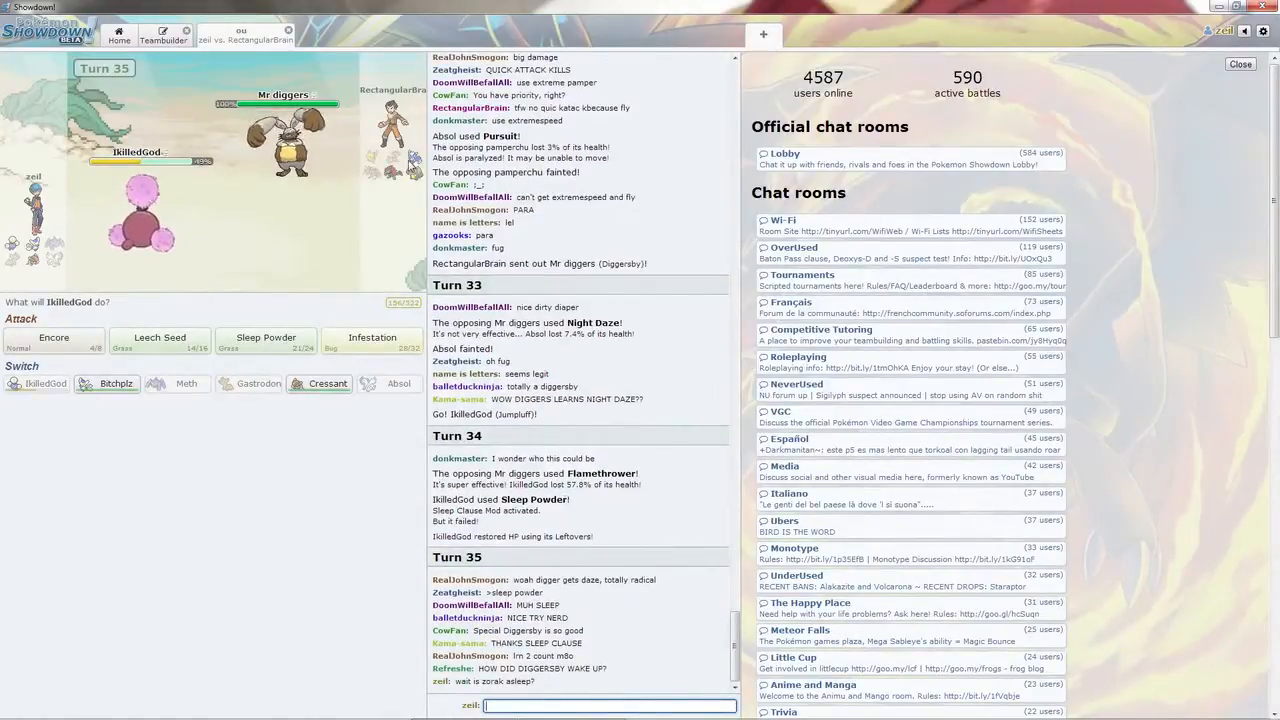
{"action": "mouse_move", "coordinate": [392, 160]}
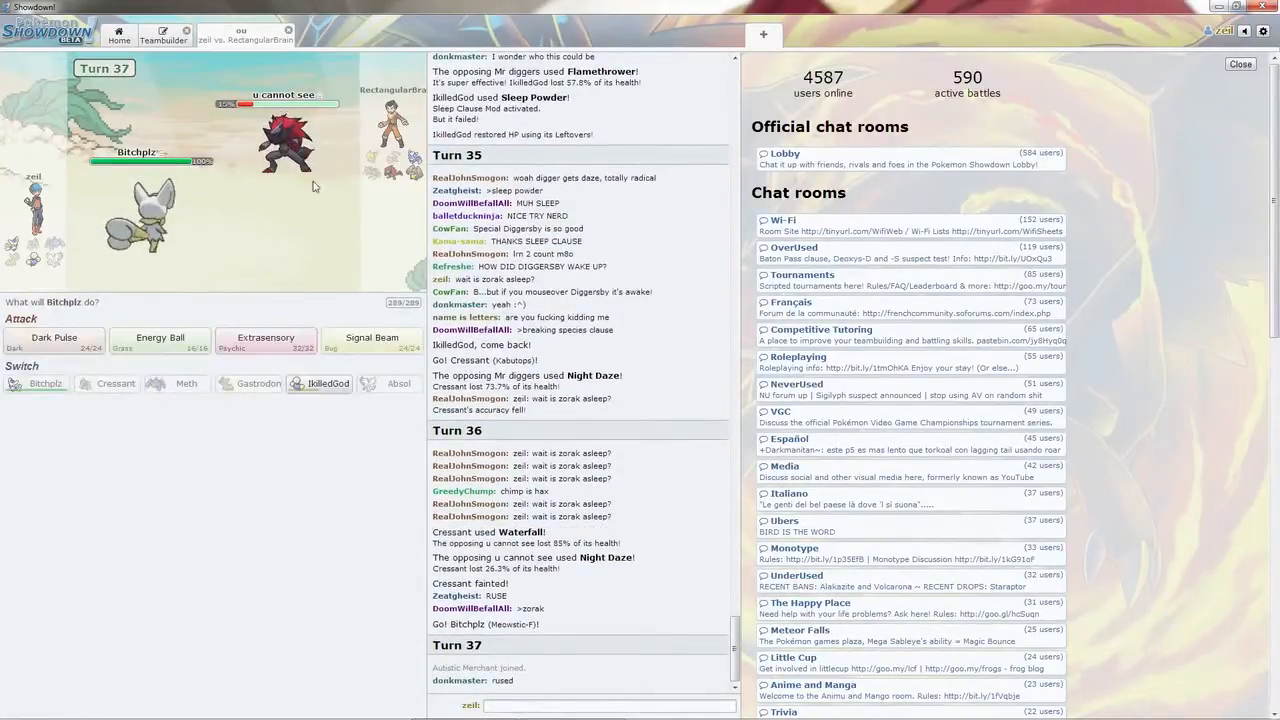
{"action": "mouse_move", "coordinate": [372, 340]}
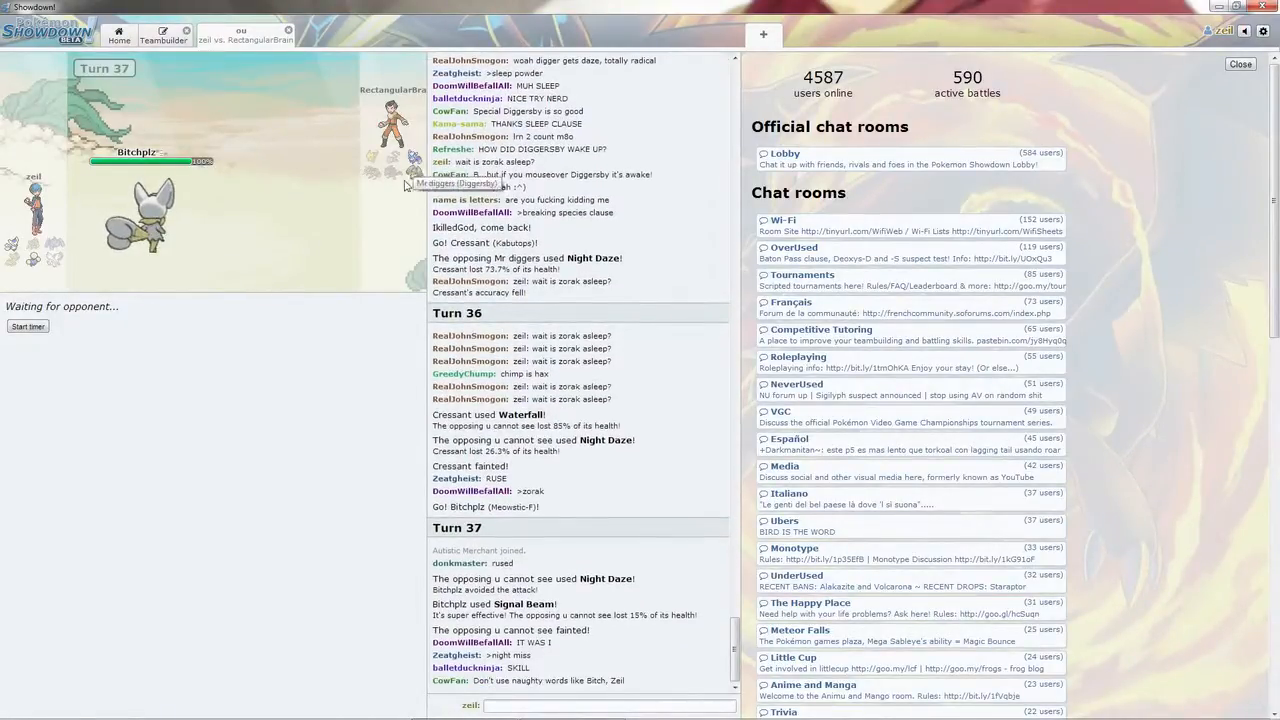
Have Meowstic use Signal Beam on epin cade two turns in a row
{"action": "scroll", "scroll_direction": "down", "scroll_amount": 3}
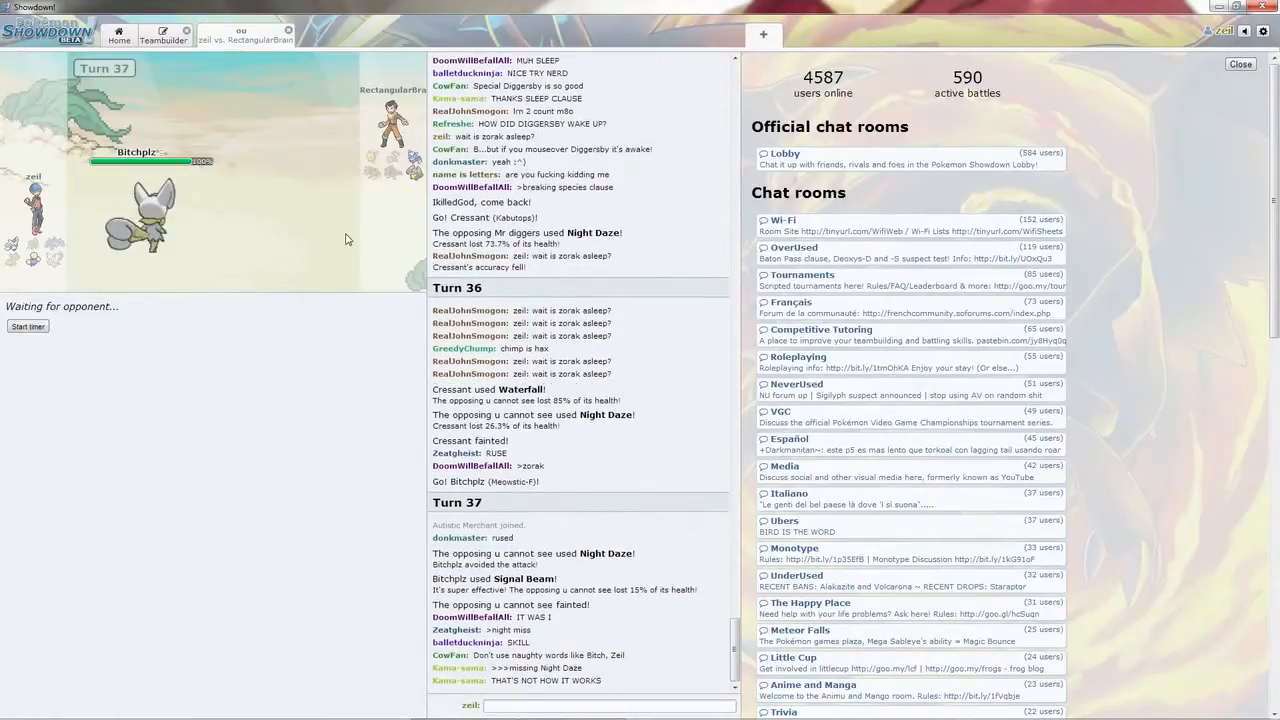
{"action": "scroll", "scroll_direction": "down", "scroll_amount": 3}
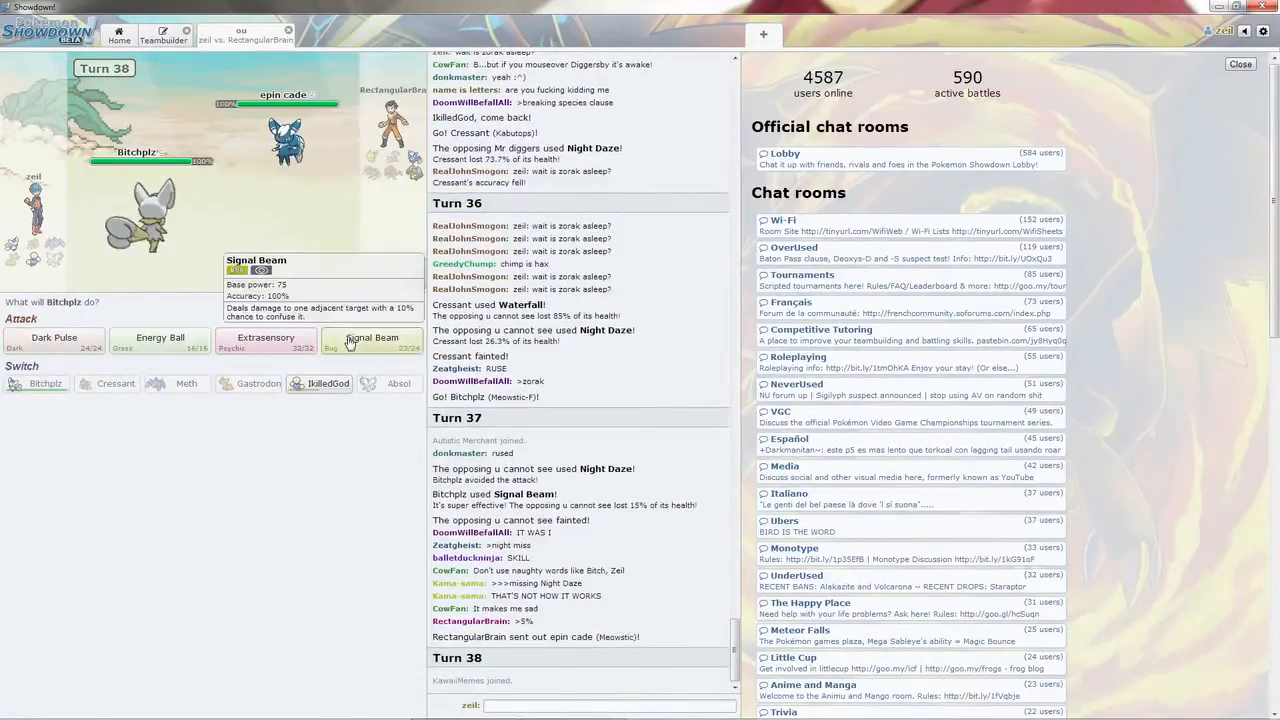
{"action": "mouse_move", "coordinate": [54, 338]}
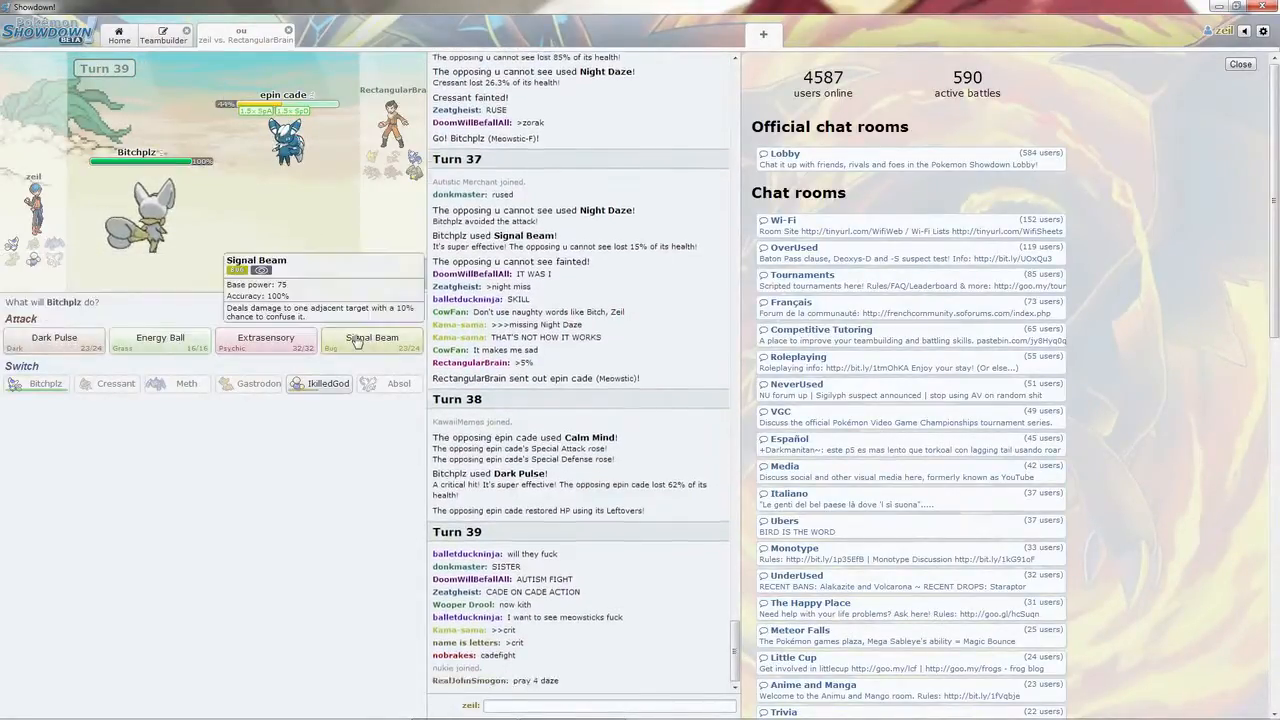
{"action": "left_click", "coordinate": [372, 340]}
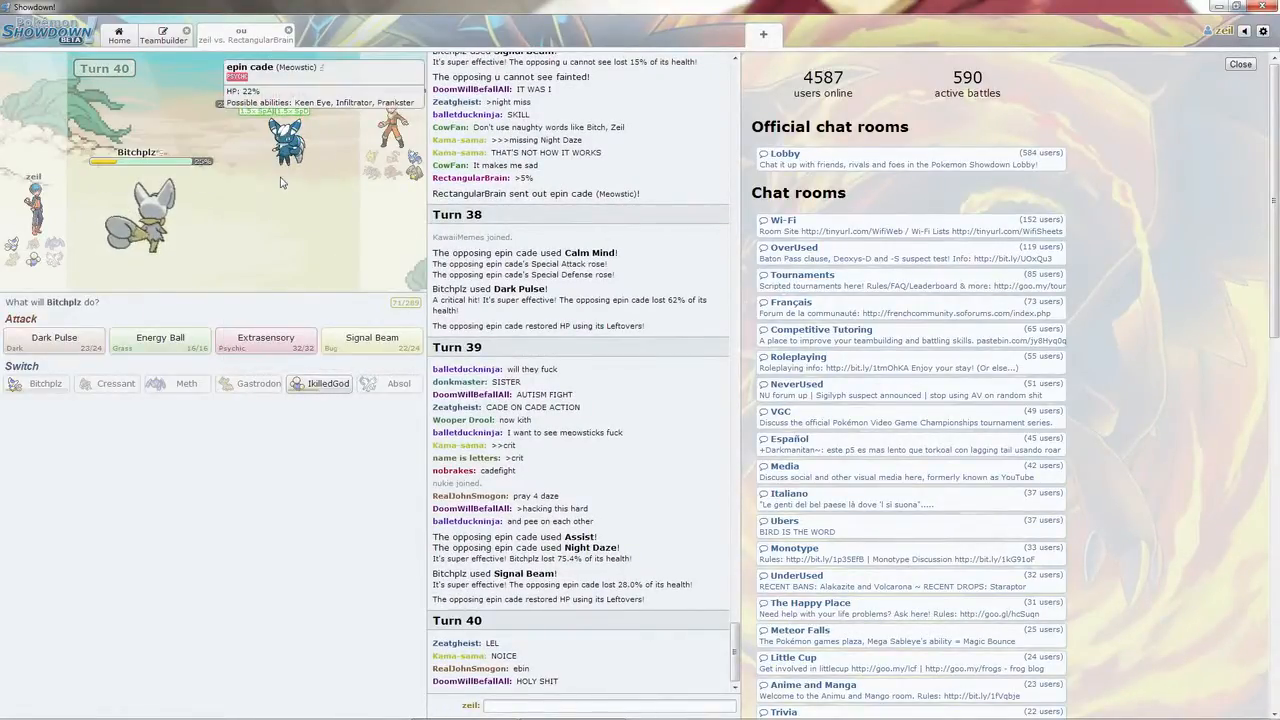
{"action": "mouse_move", "coordinate": [372, 340]}
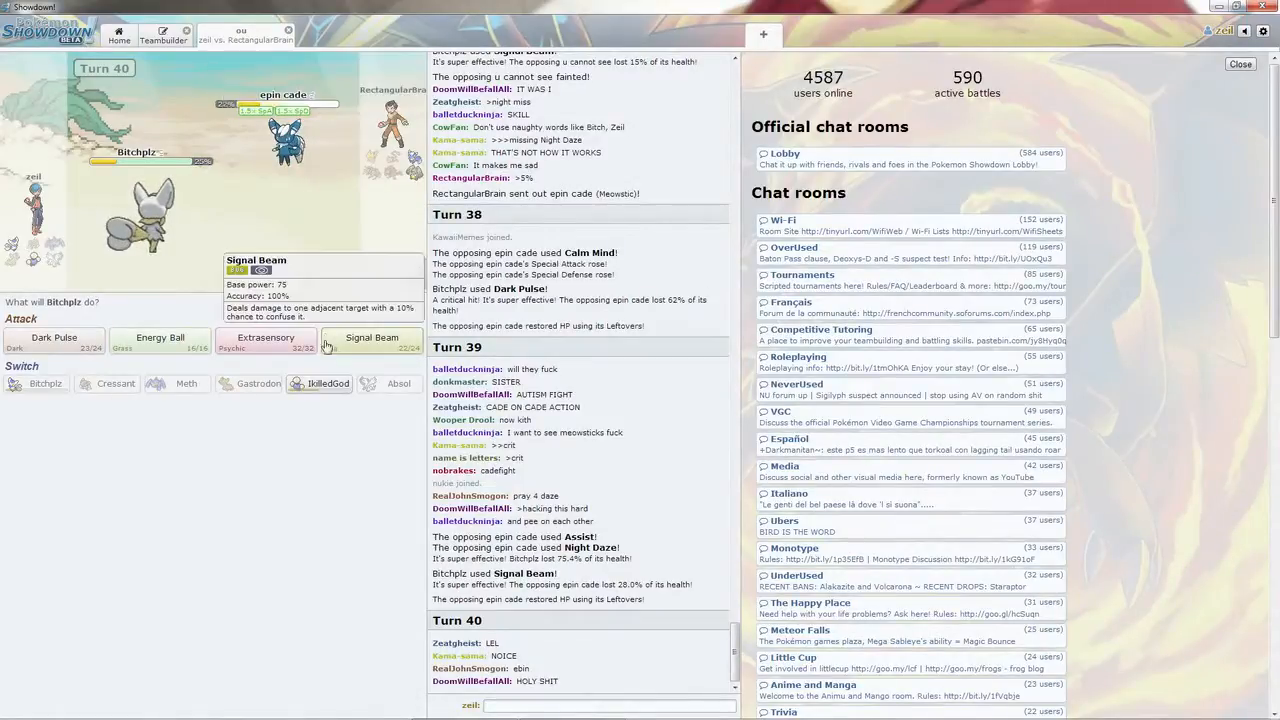
{"action": "mouse_move", "coordinate": [324, 384]}
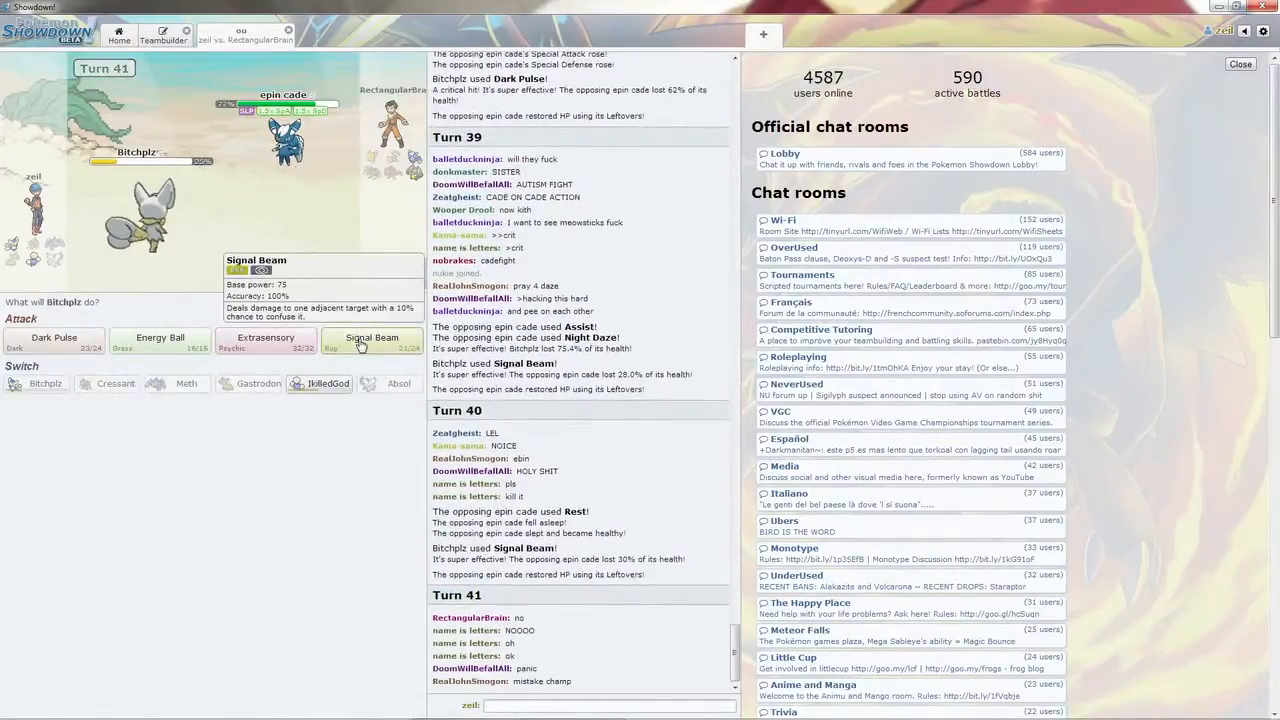
{"action": "left_click", "coordinate": [372, 340]}
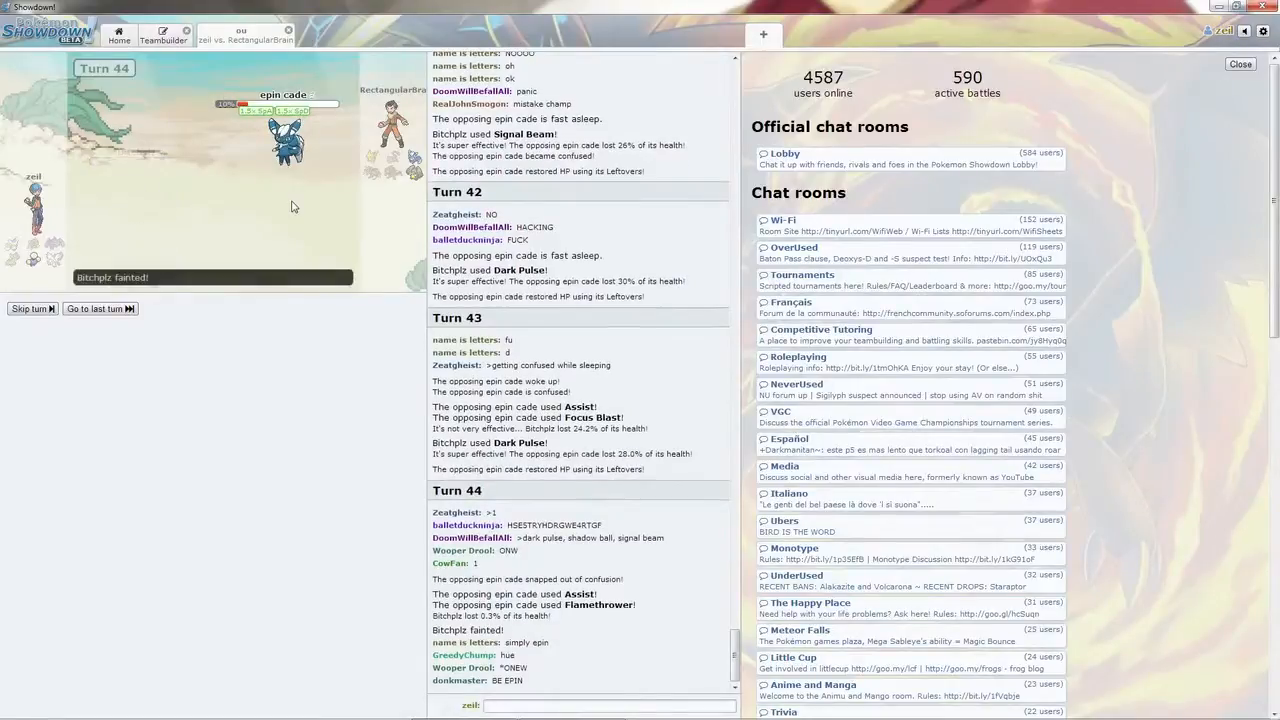
{"action": "mouse_move", "coordinate": [320, 336]}
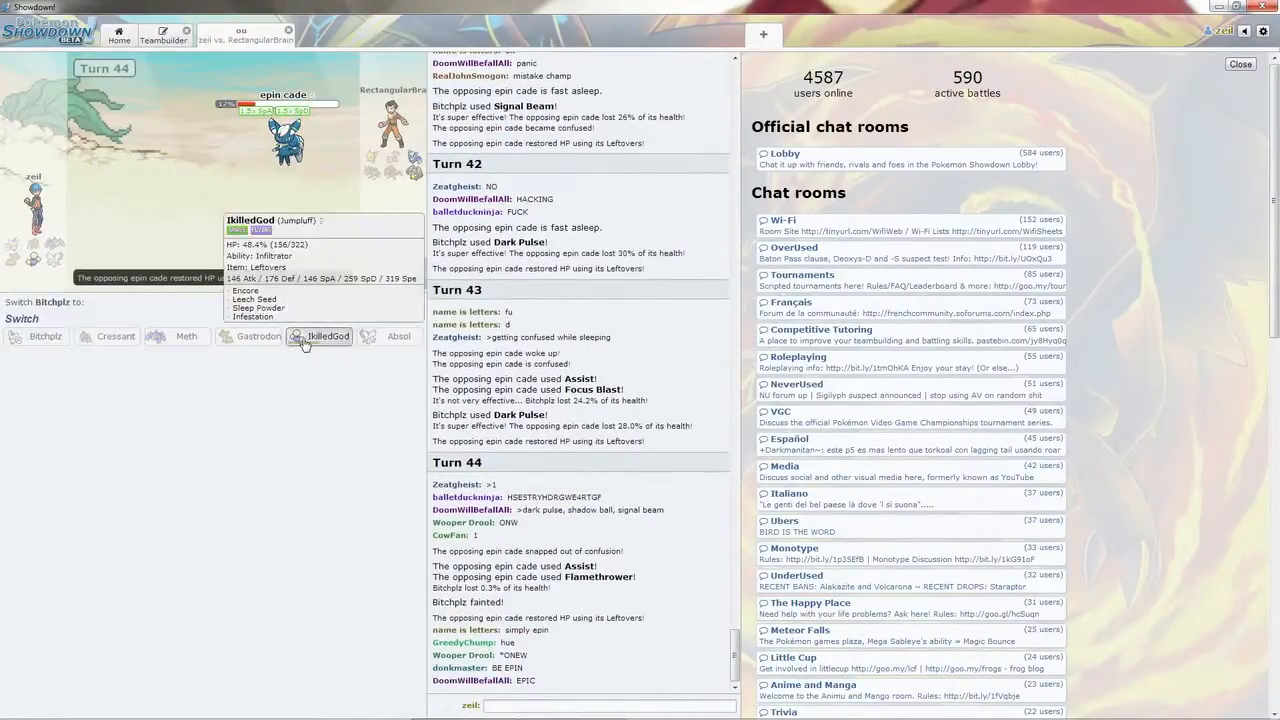
Switch in Jumpluff and Leech Seed epin cade, then Mr diggers
{"action": "left_click", "coordinate": [320, 336]}
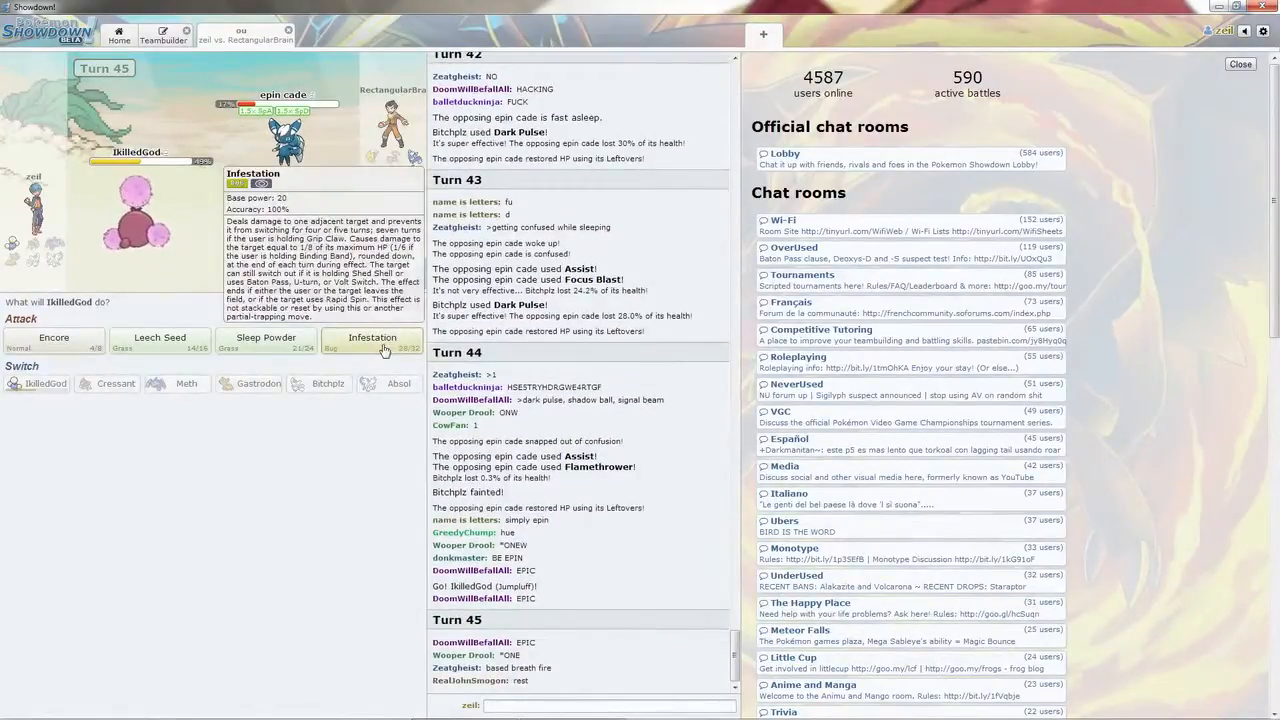
{"action": "mouse_move", "coordinate": [160, 336]}
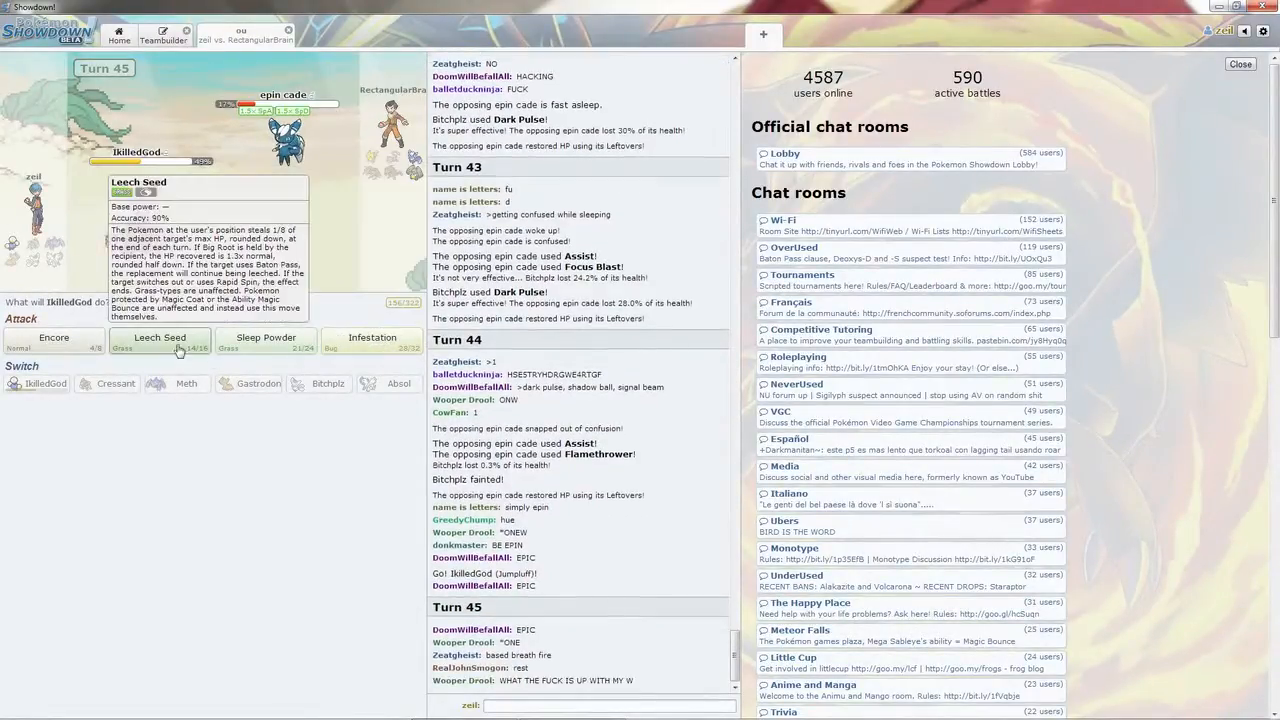
{"action": "left_click", "coordinate": [158, 340]}
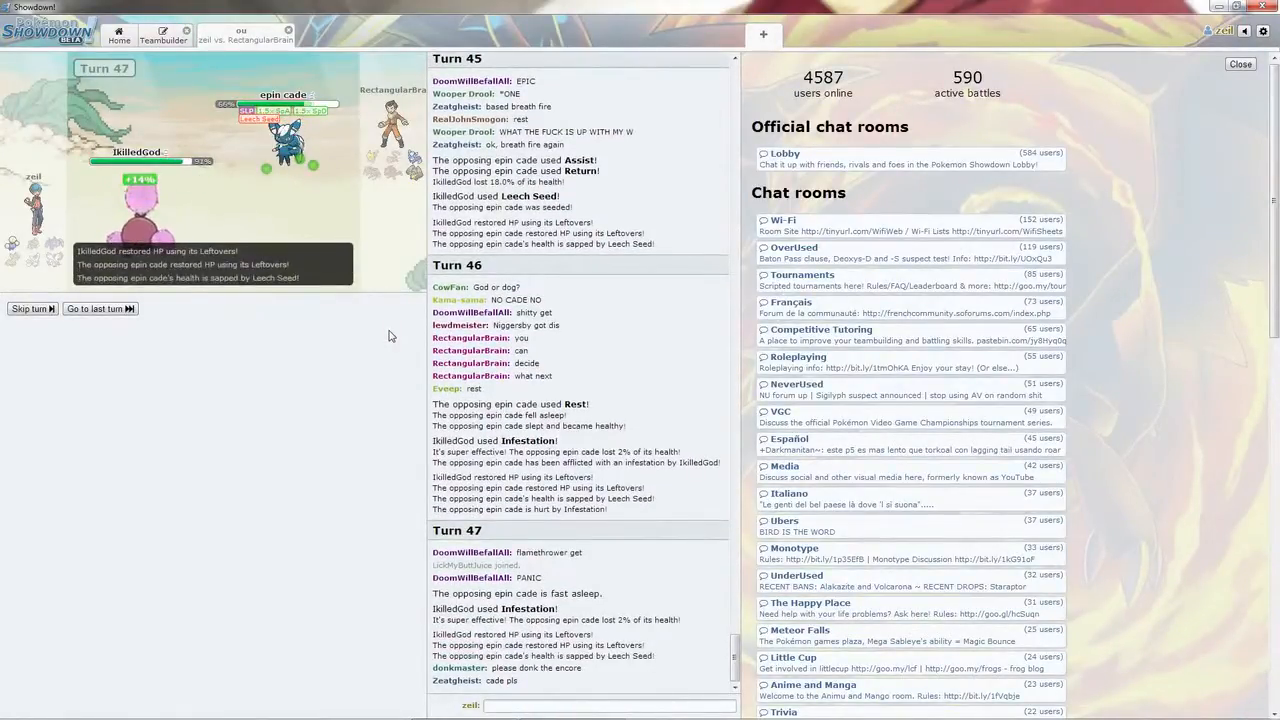
{"action": "scroll", "scroll_direction": "down", "scroll_amount": 3}
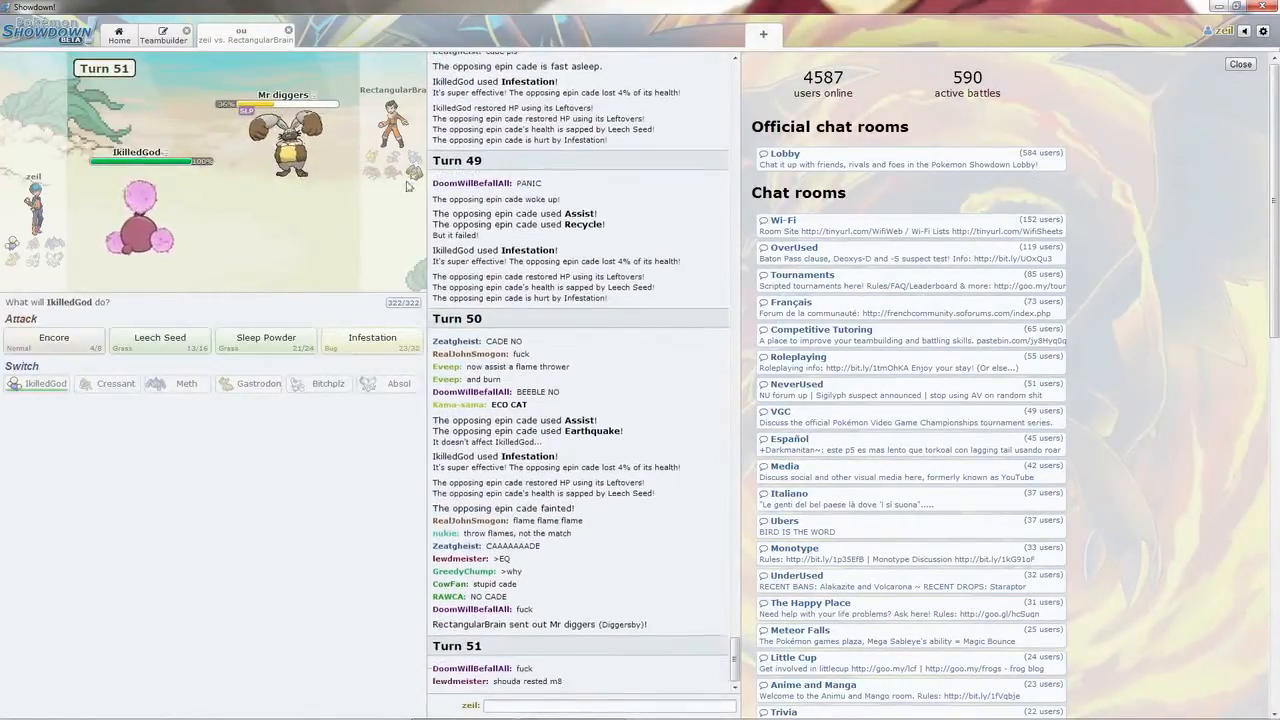
{"action": "mouse_move", "coordinate": [160, 344]}
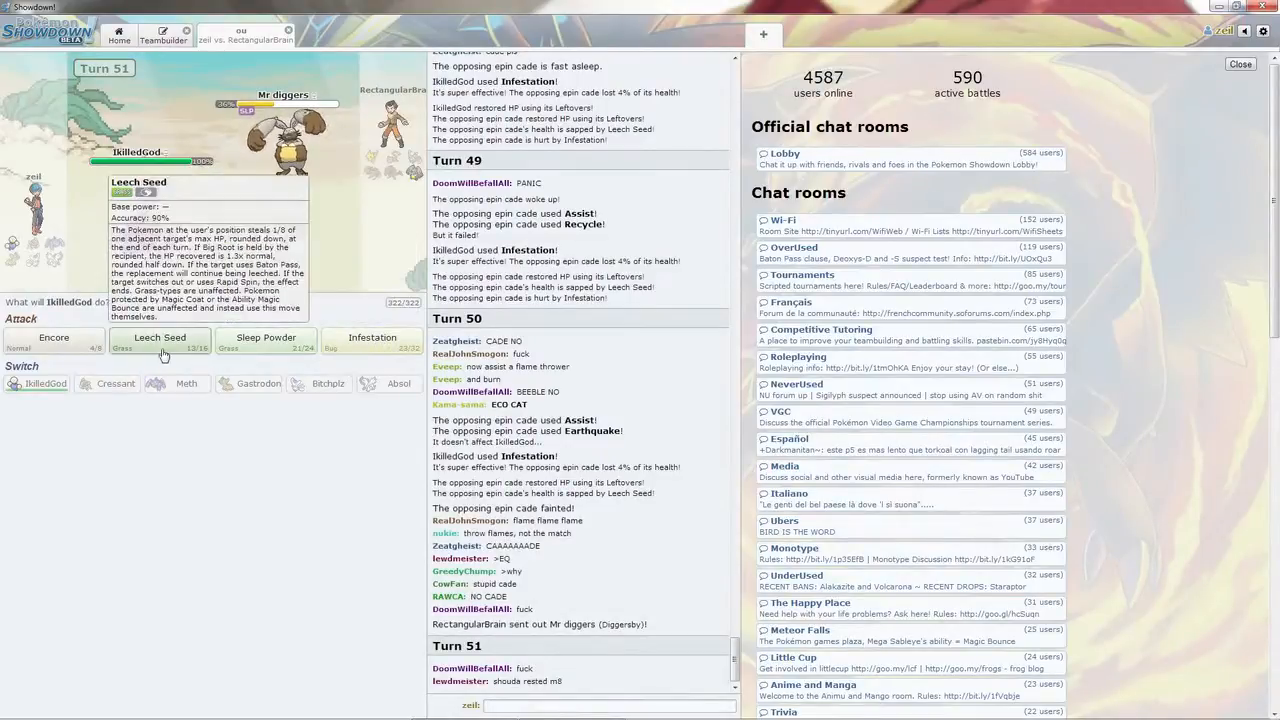
{"action": "left_click", "coordinate": [160, 336]}
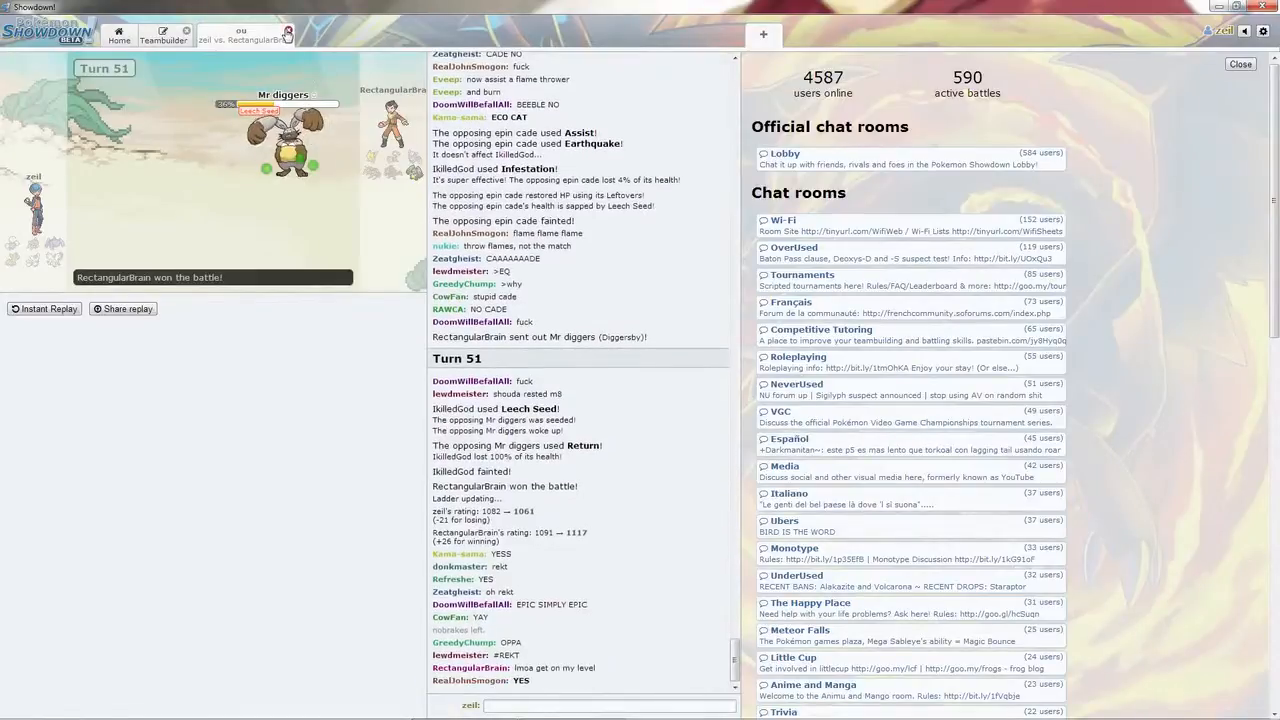
Scroll the battle log to read the final result
{"action": "scroll", "scroll_direction": "down", "scroll_amount": 3}
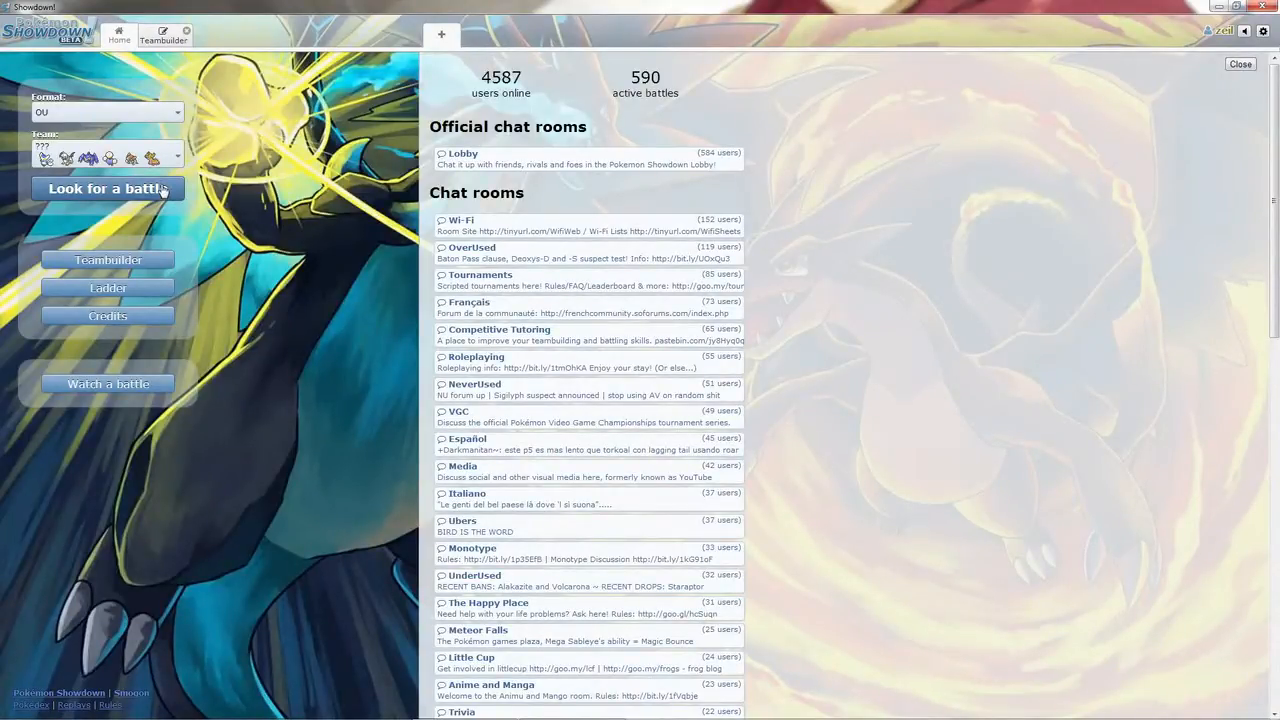
Queue for a new OU battle with the current team via 'Look for a battle'
{"action": "left_click", "coordinate": [108, 188]}
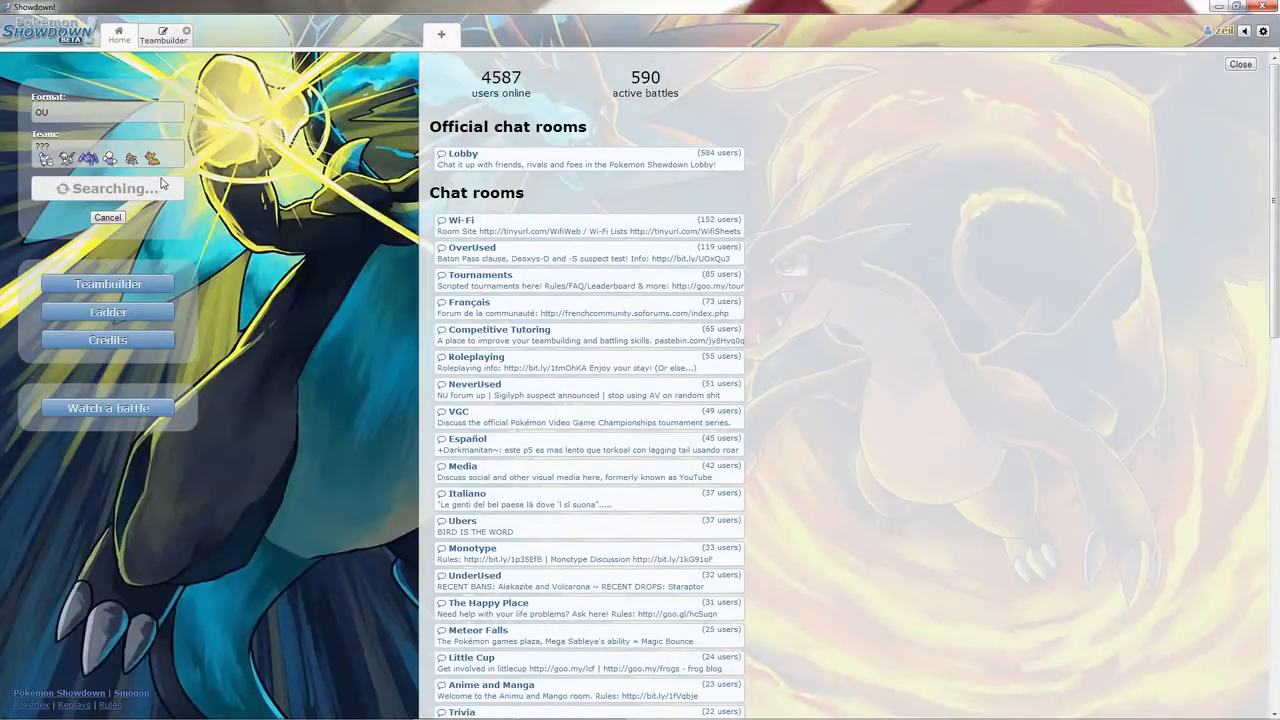
{"action": "mouse_move", "coordinate": [372, 682]}
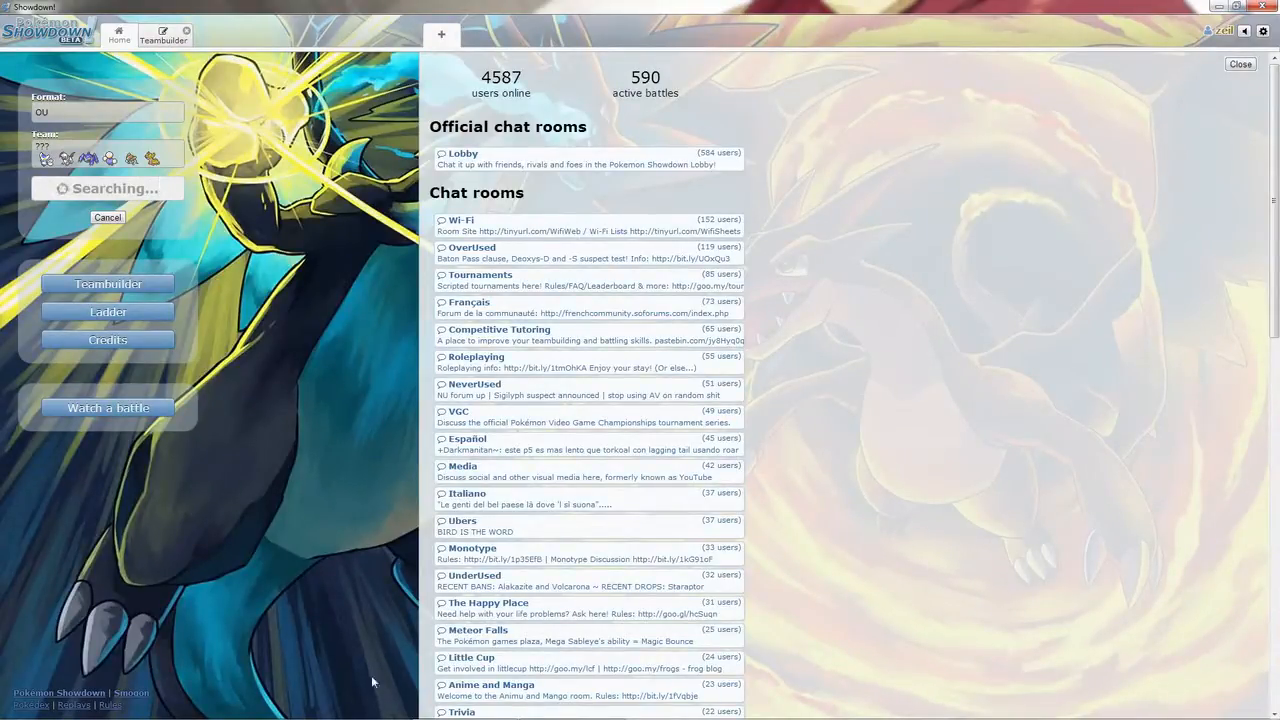